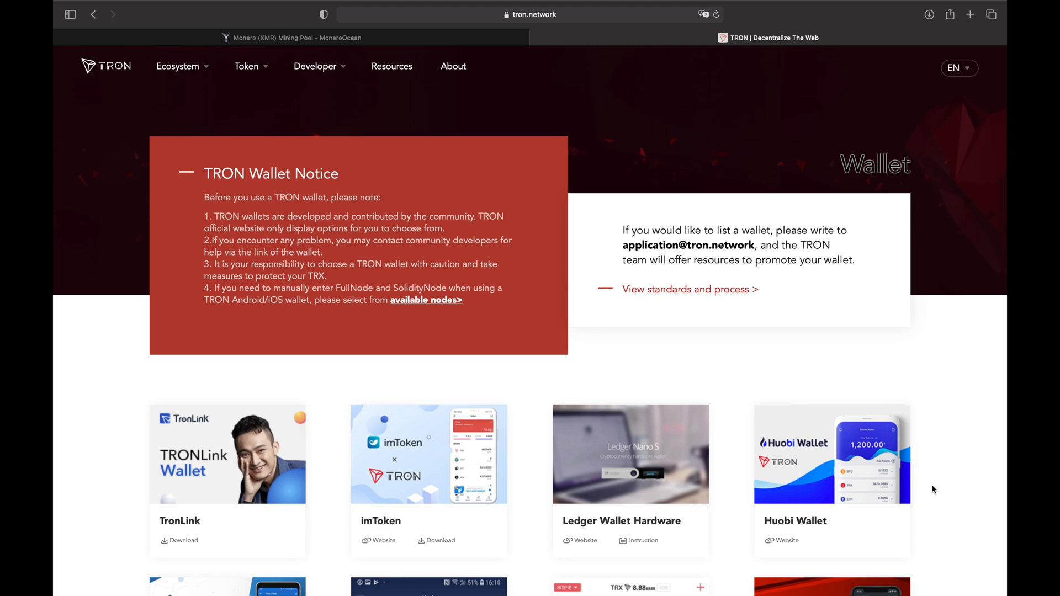
- Go to the Coinomi download page from coinomi.com
scroll(down, 3)
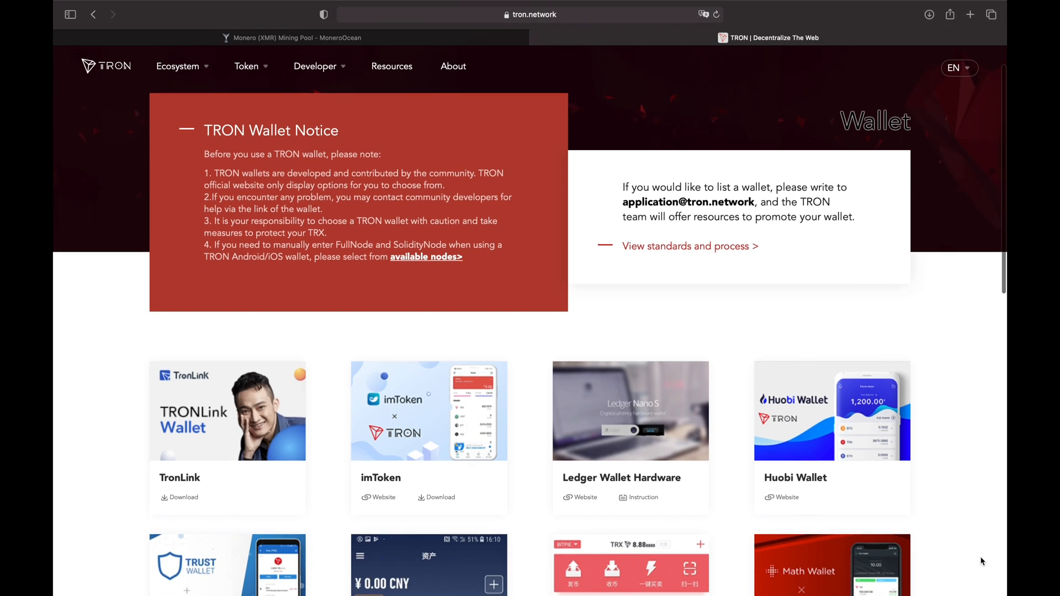
scroll(down, 3)
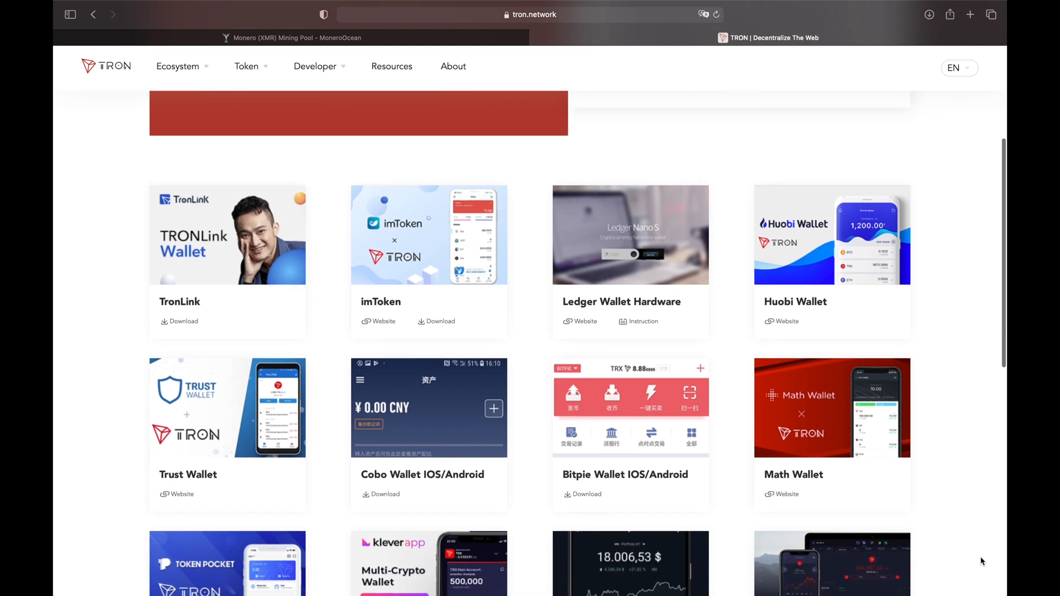
scroll(down, 3)
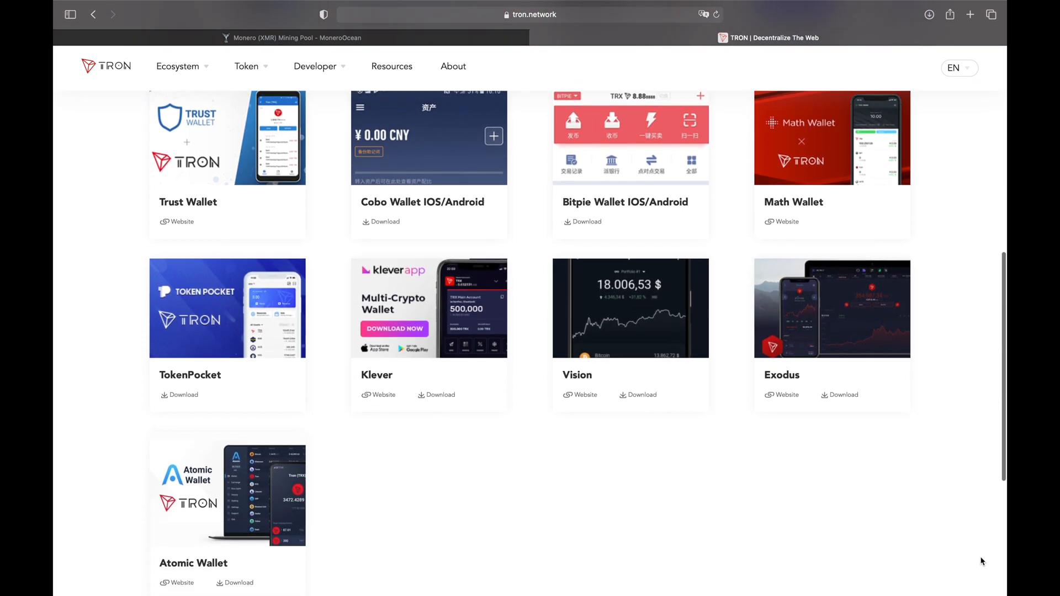
scroll(down, 3)
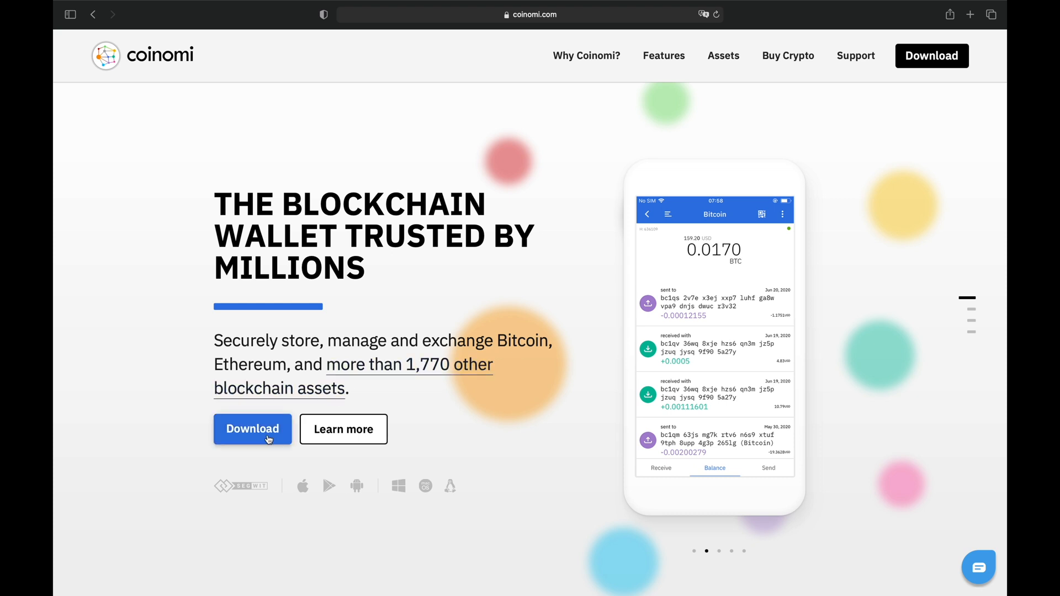
mouse_move(263, 436)
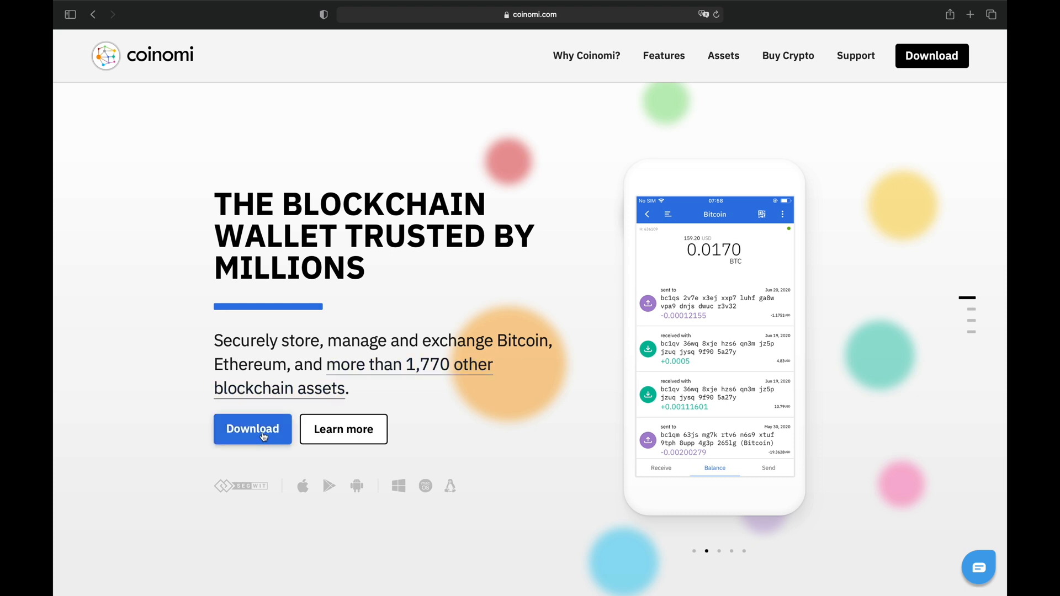
click(252, 428)
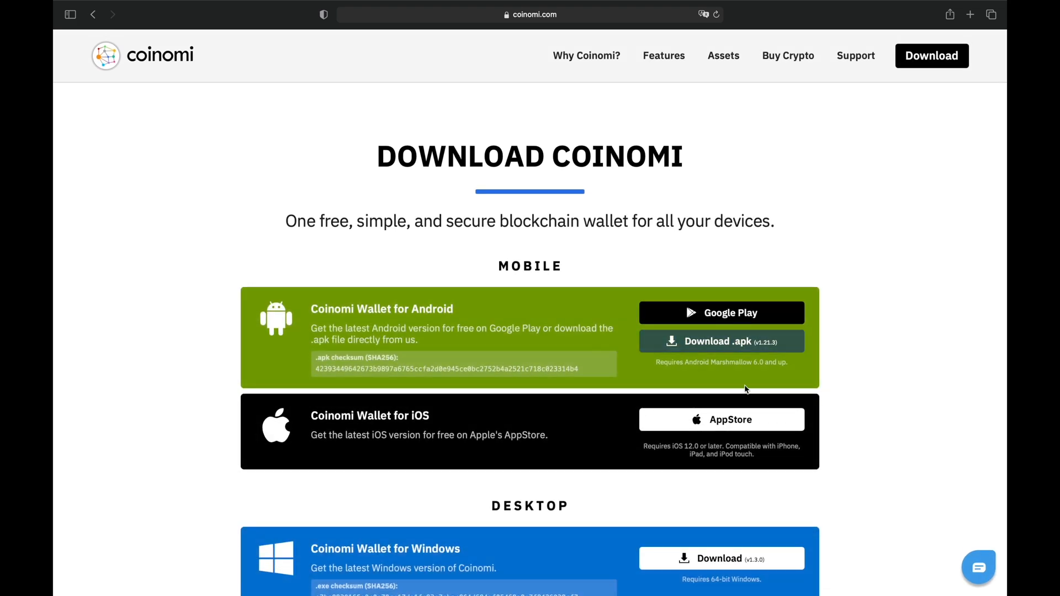
- Start the Coinomi Wallet for macOS download and allow downloads from the site
scroll(down, 3)
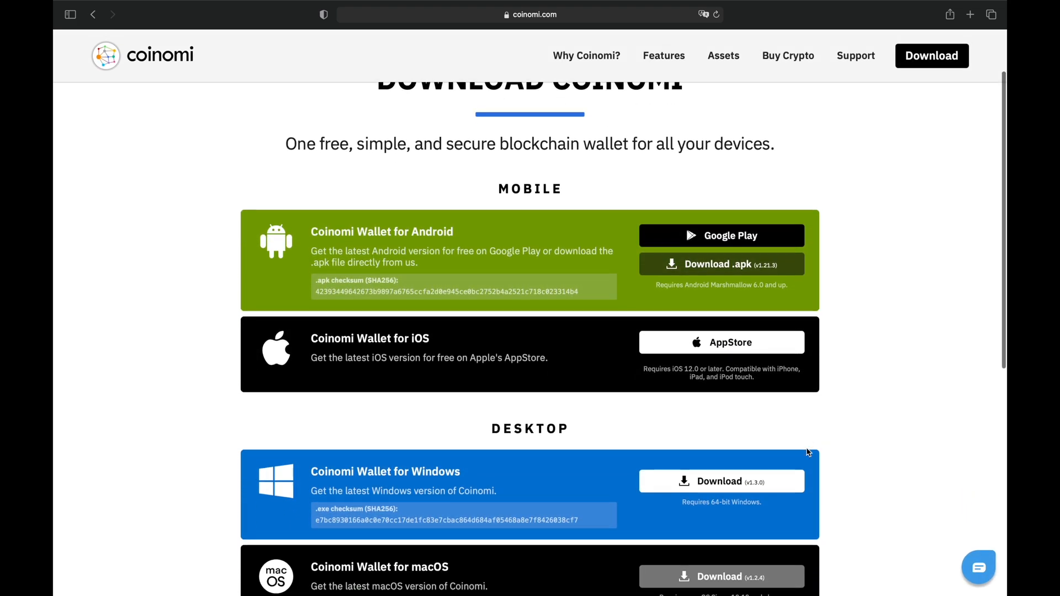
scroll(down, 3)
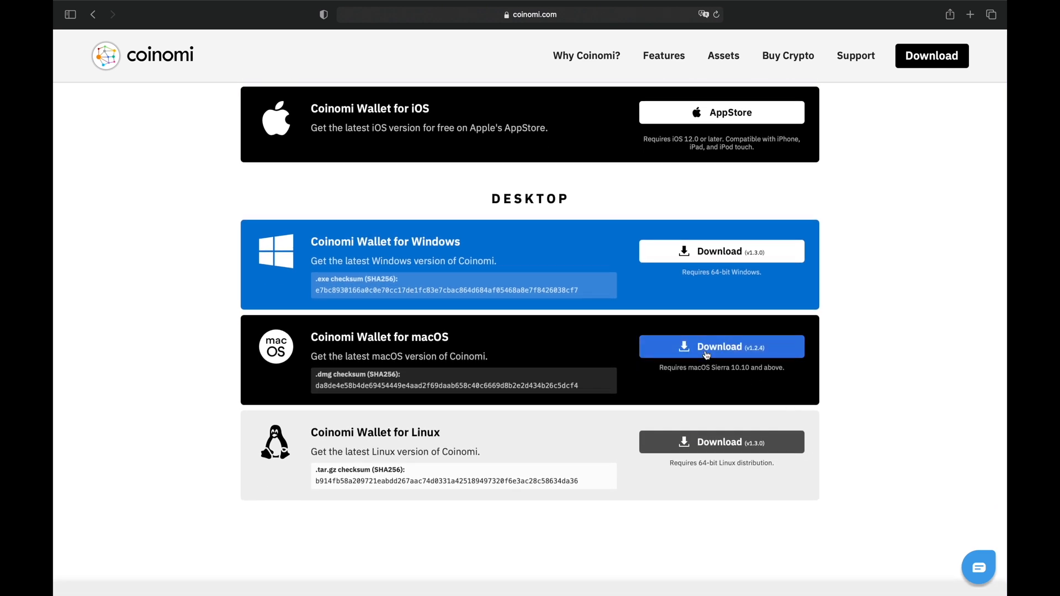
click(706, 347)
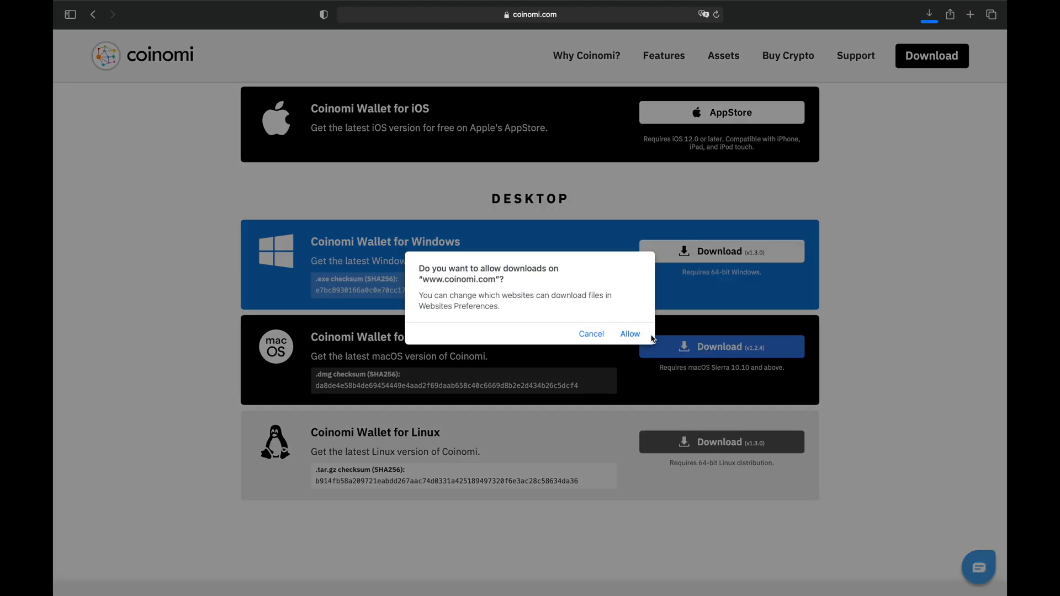
click(630, 333)
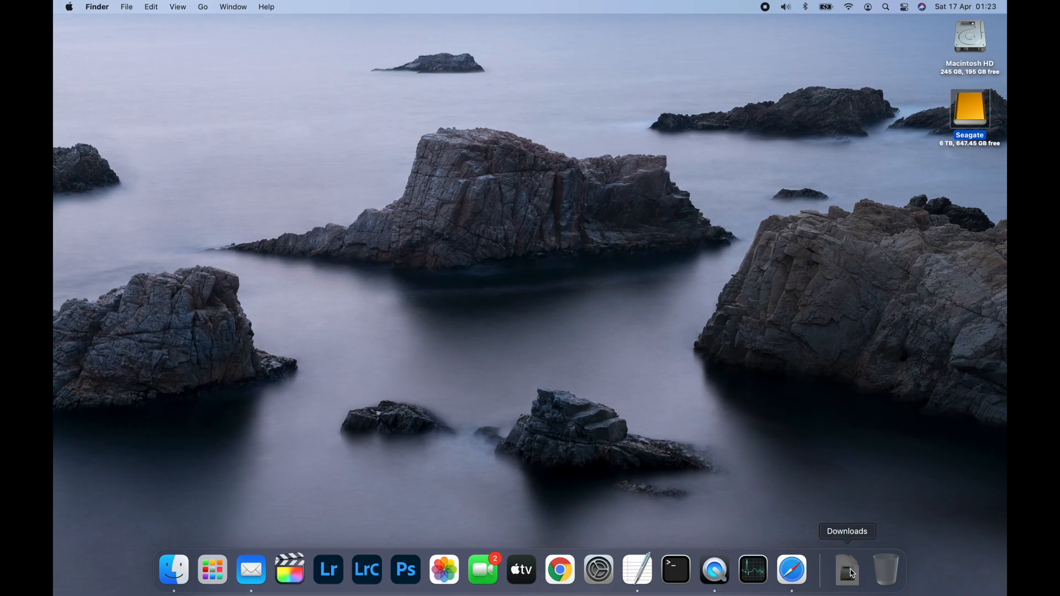
- Mount the Coinomi disk image from Downloads and copy the app into Applications
click(845, 574)
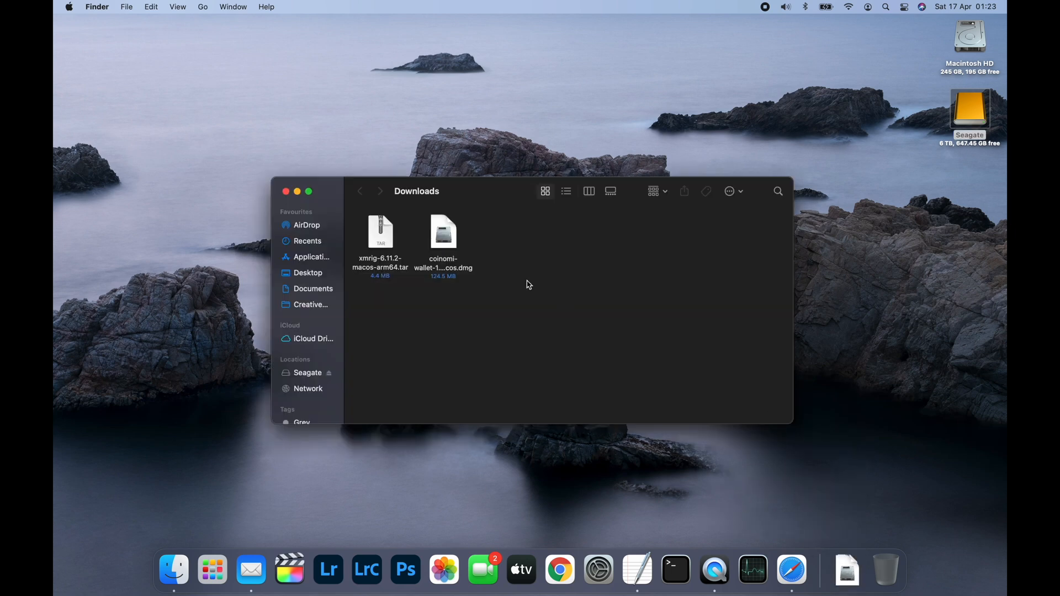
double_click(443, 232)
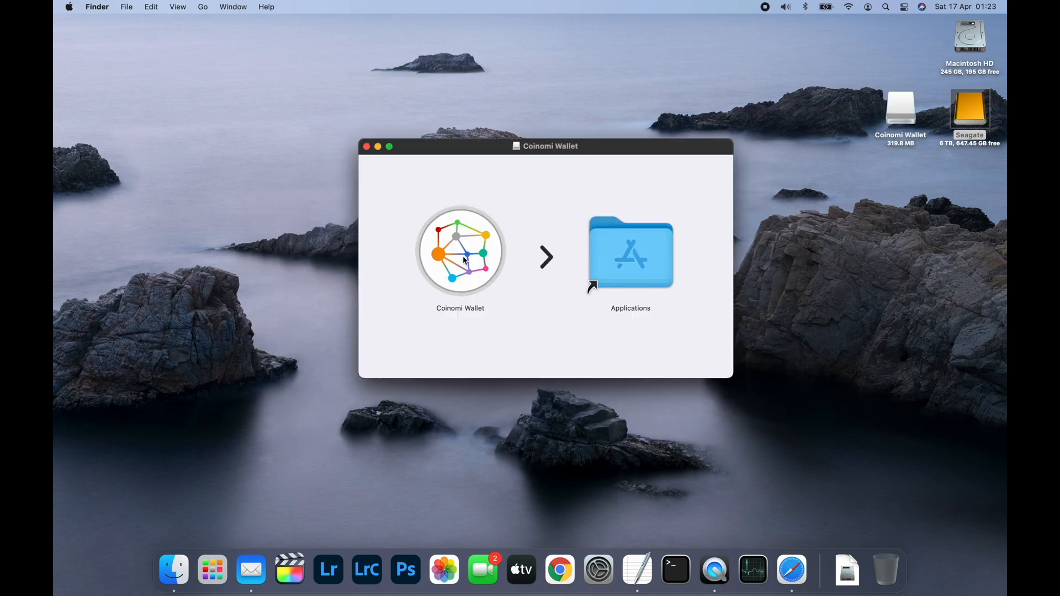
drag(459, 252, 631, 252)
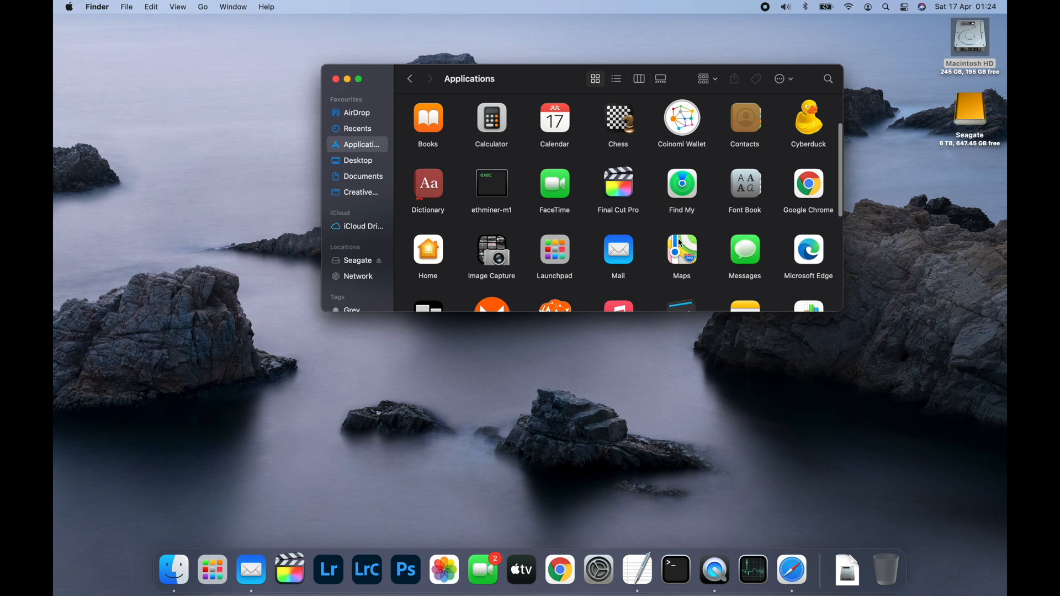
- Launch Coinomi Wallet from the Applications folder
click(682, 117)
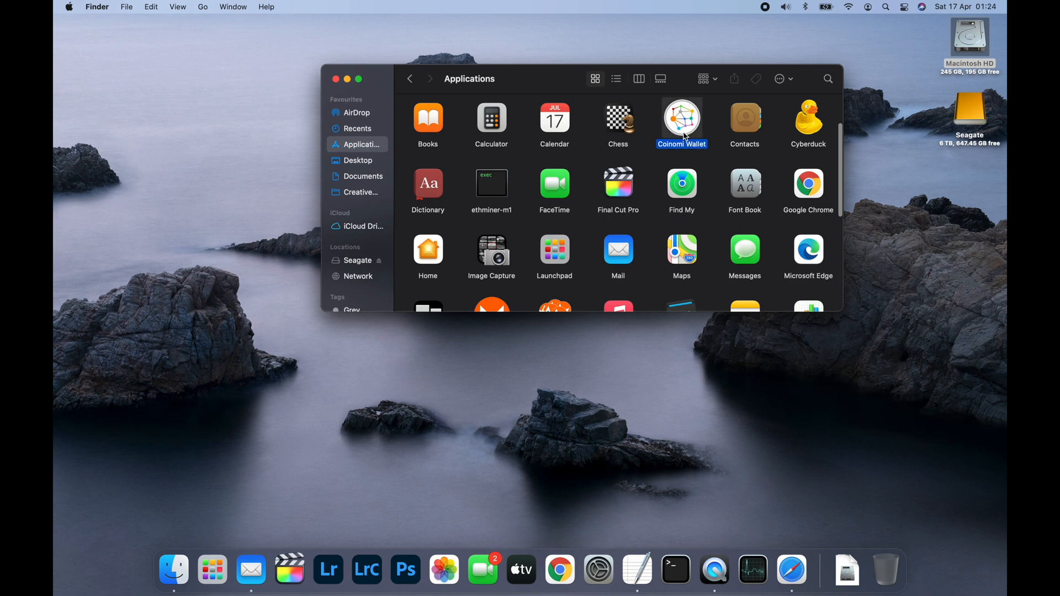
double_click(681, 116)
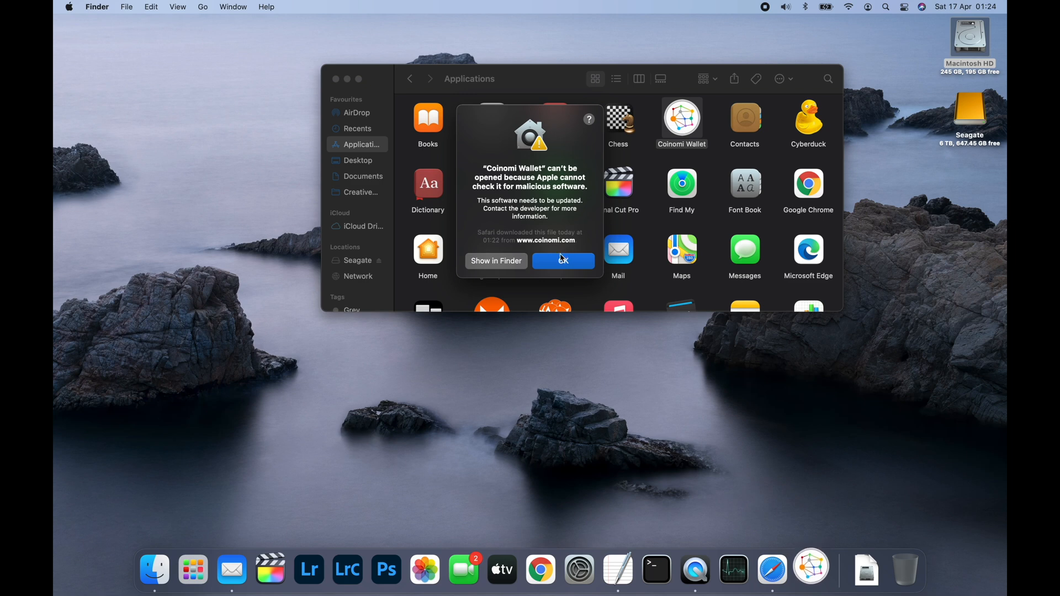
- Dismiss the warning and go to Security & Privacy in System Preferences
click(564, 260)
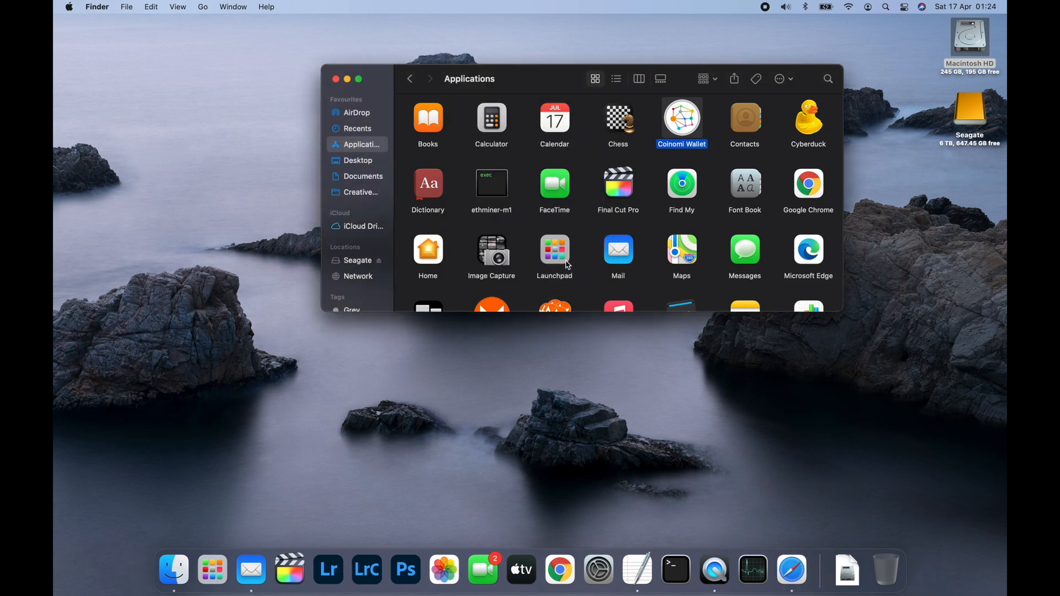
click(601, 570)
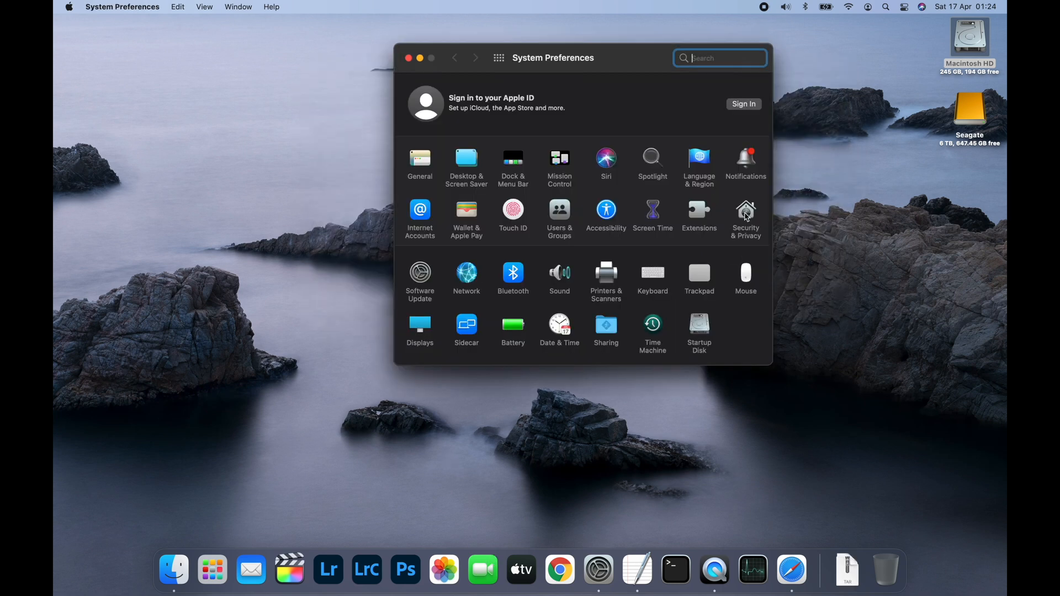
click(745, 209)
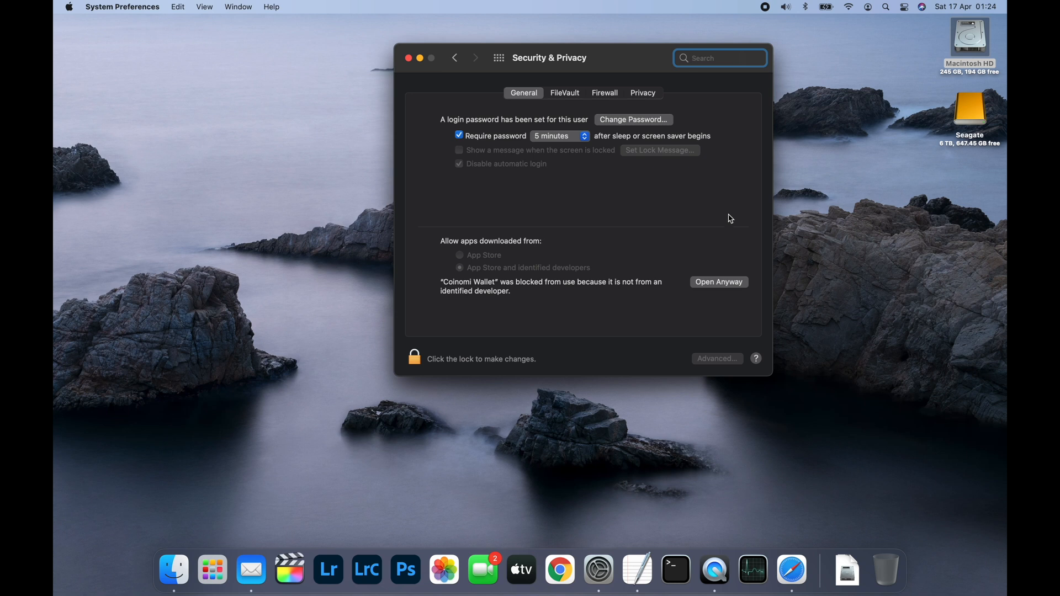
mouse_move(577, 318)
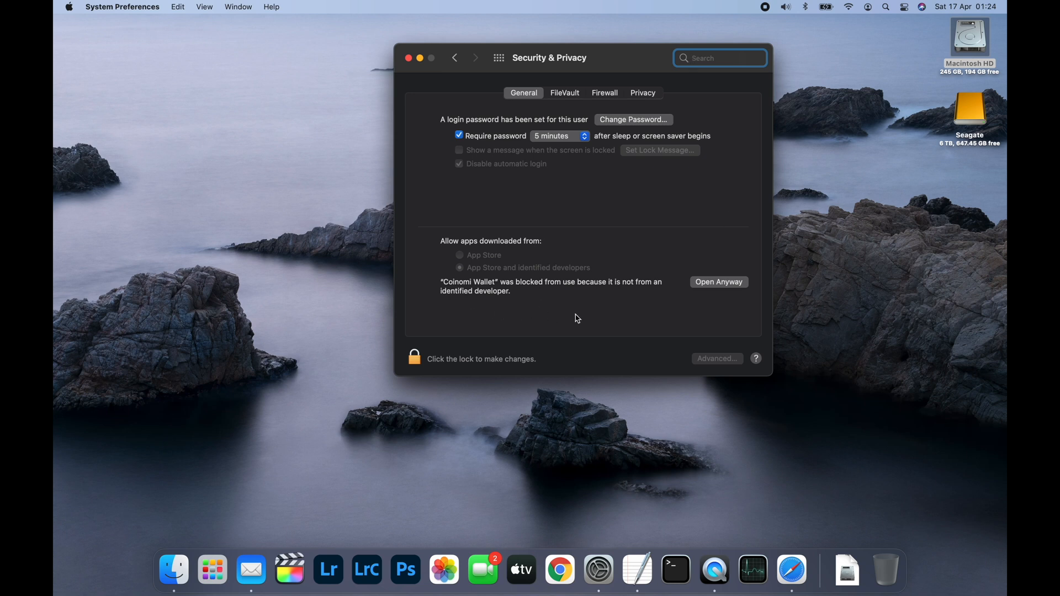
- Allow Coinomi Wallet to run via Open Anyway and confirm opening it
click(719, 283)
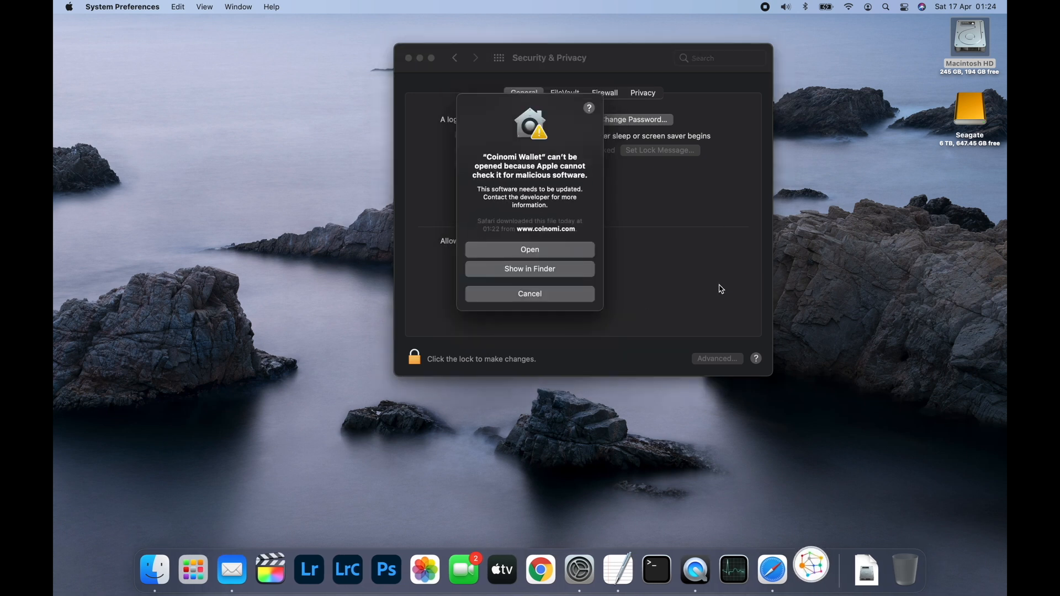
click(530, 294)
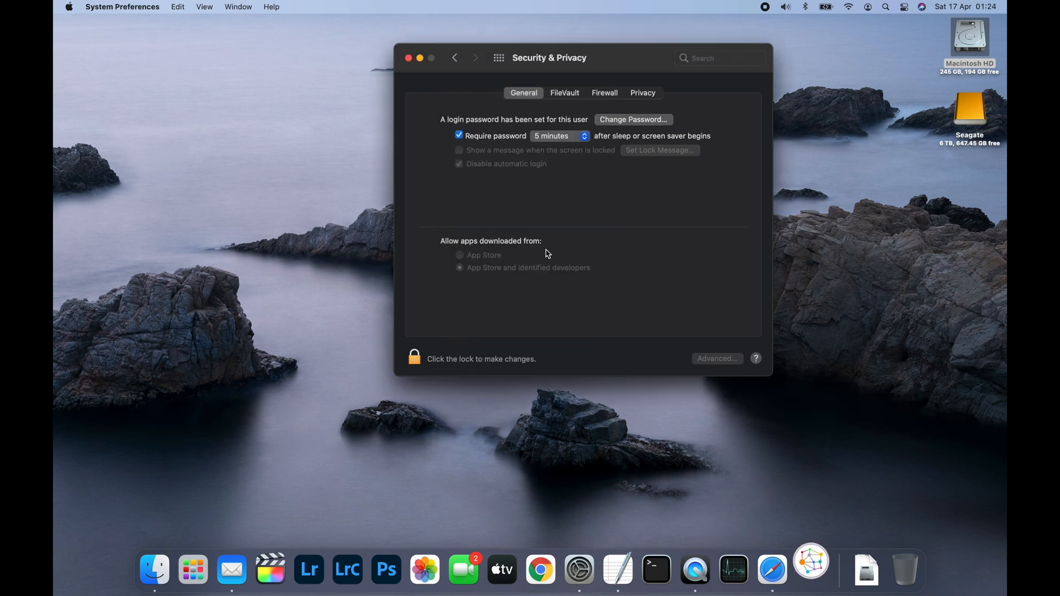
click(417, 57)
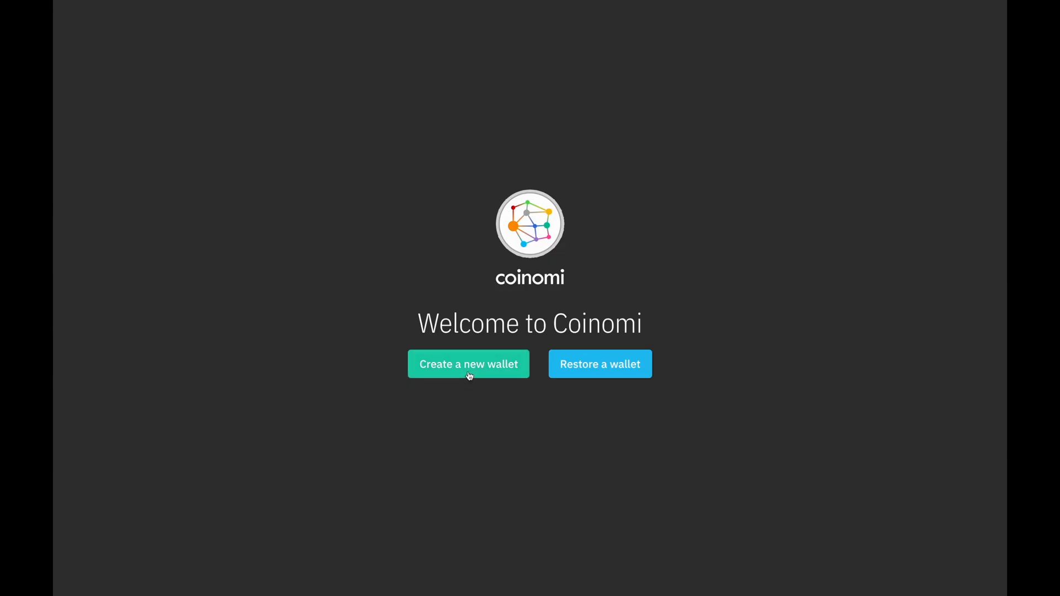
- Start a new wallet and confirm the recovery phrase is safely stored
click(468, 364)
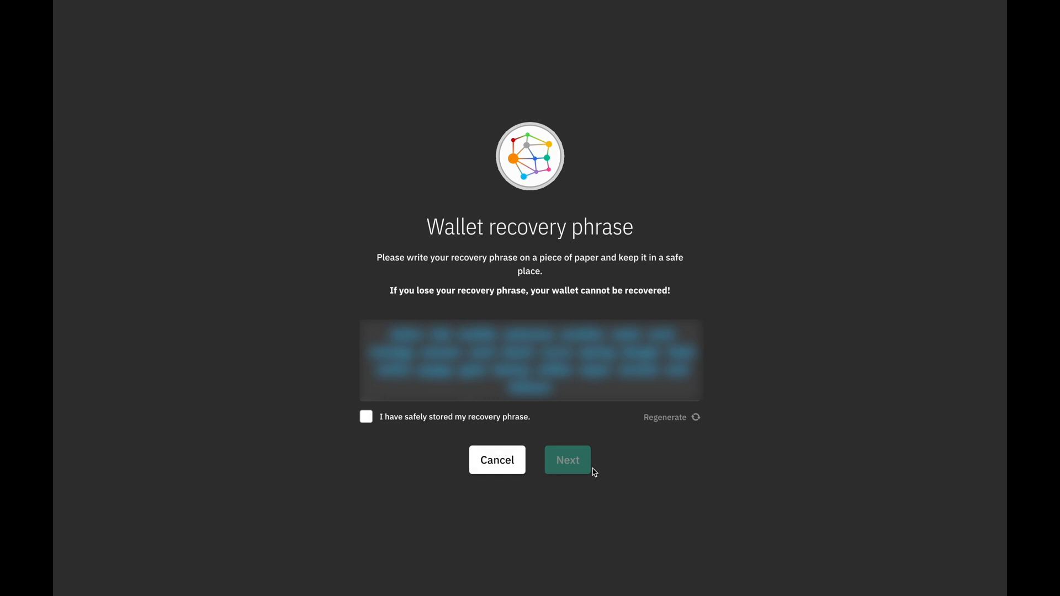
click(568, 459)
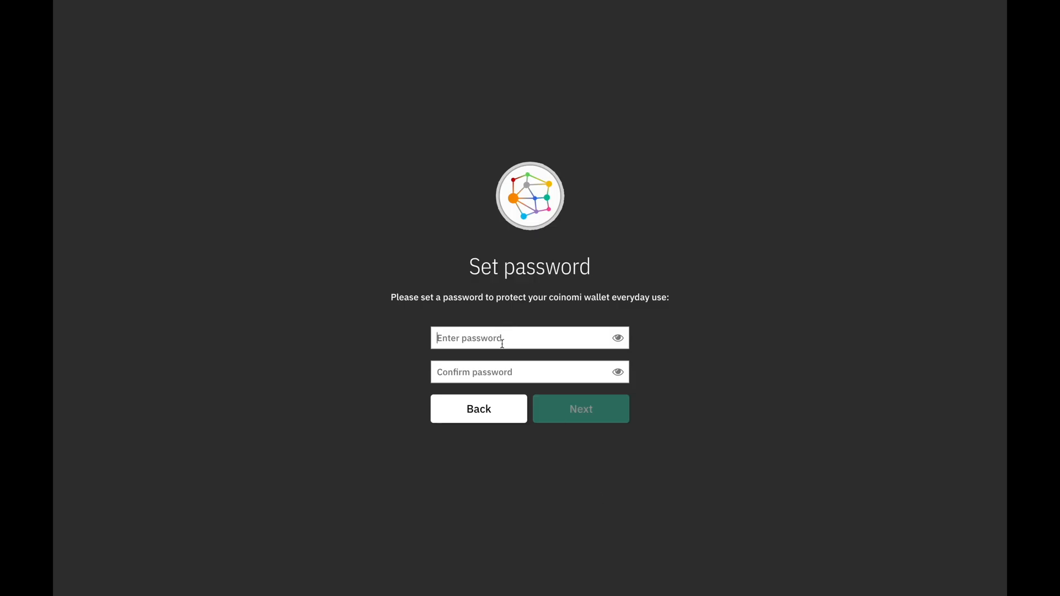
- Enter and confirm a wallet password, then continue to coin selection
text(••)
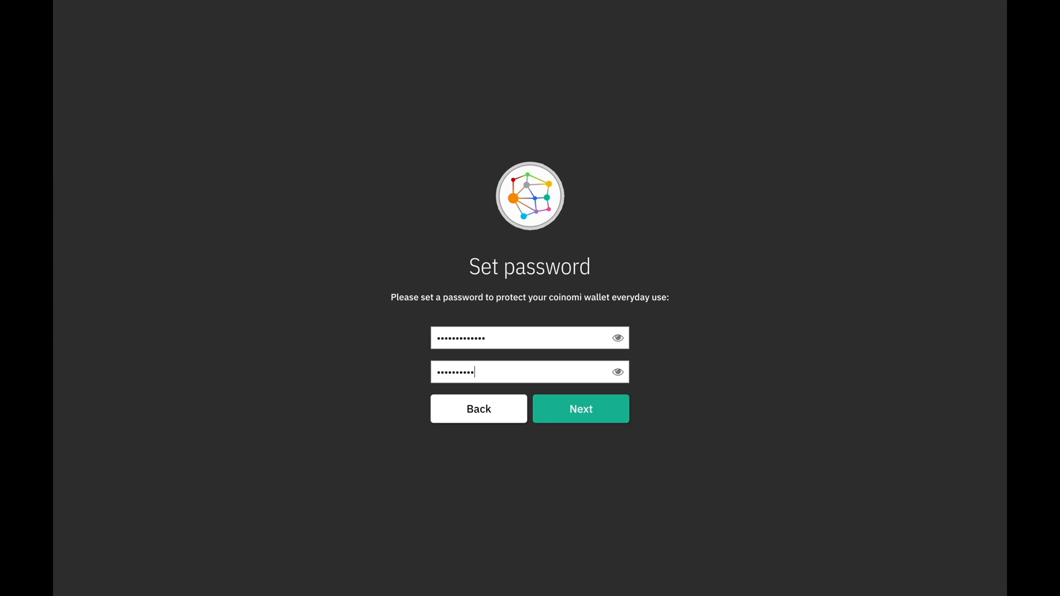
text(••)
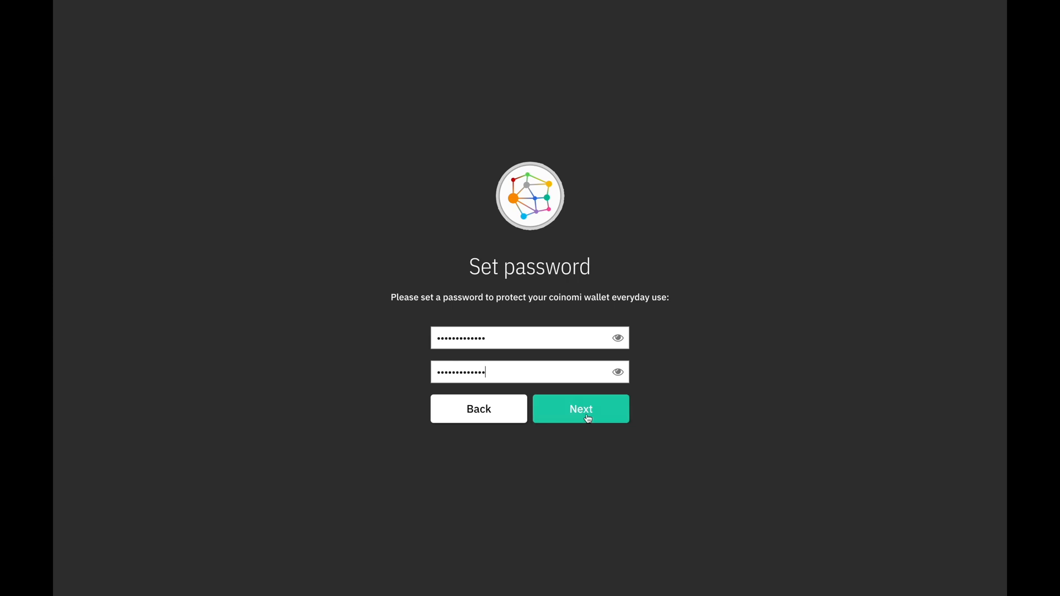
click(580, 409)
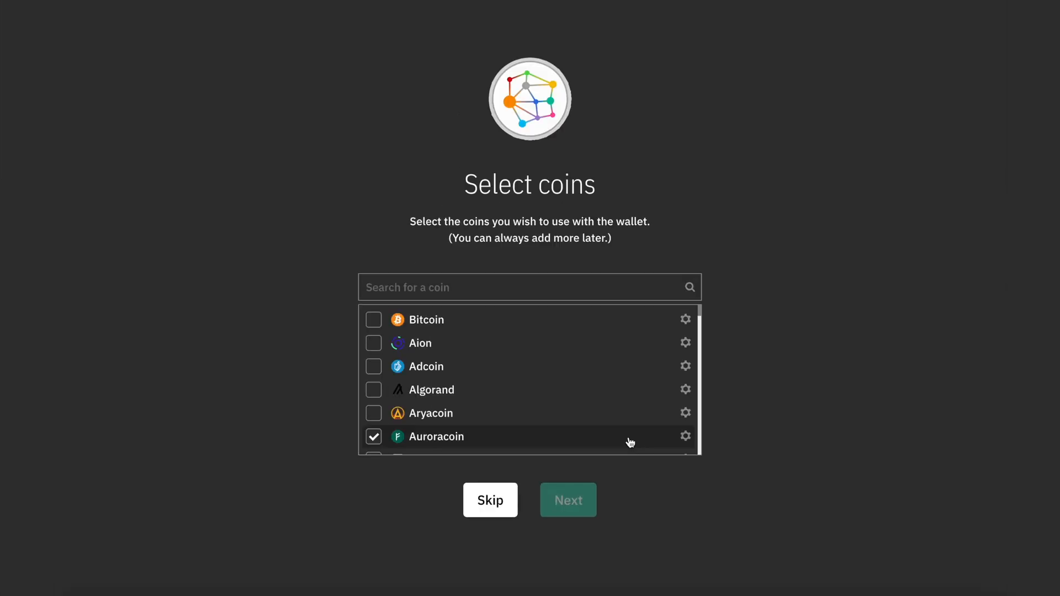
- Choose Tron in the Select coins list and finish wallet setup
scroll(down, 3)
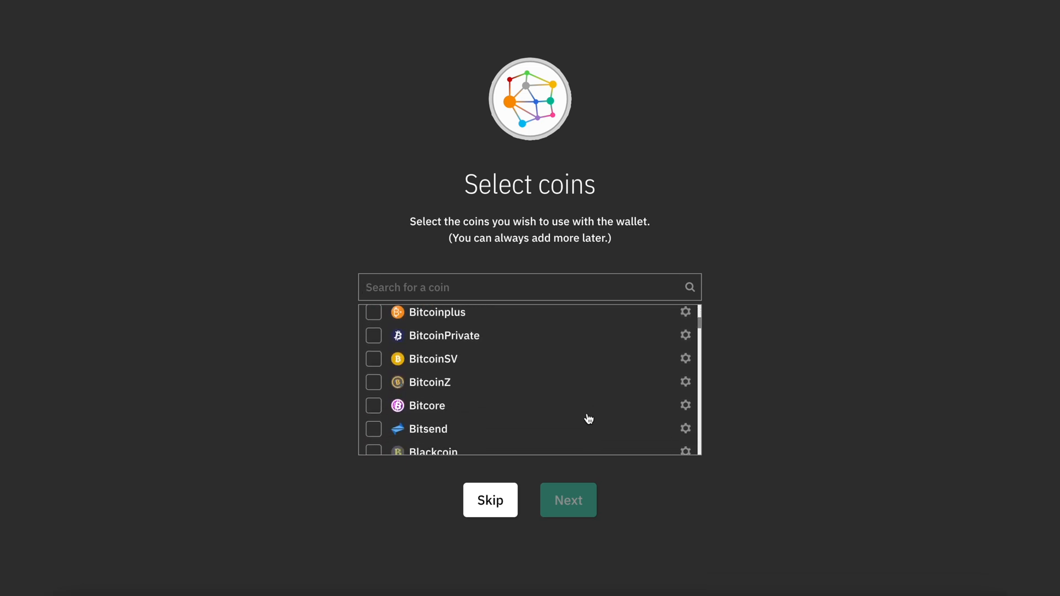
scroll(down, 3)
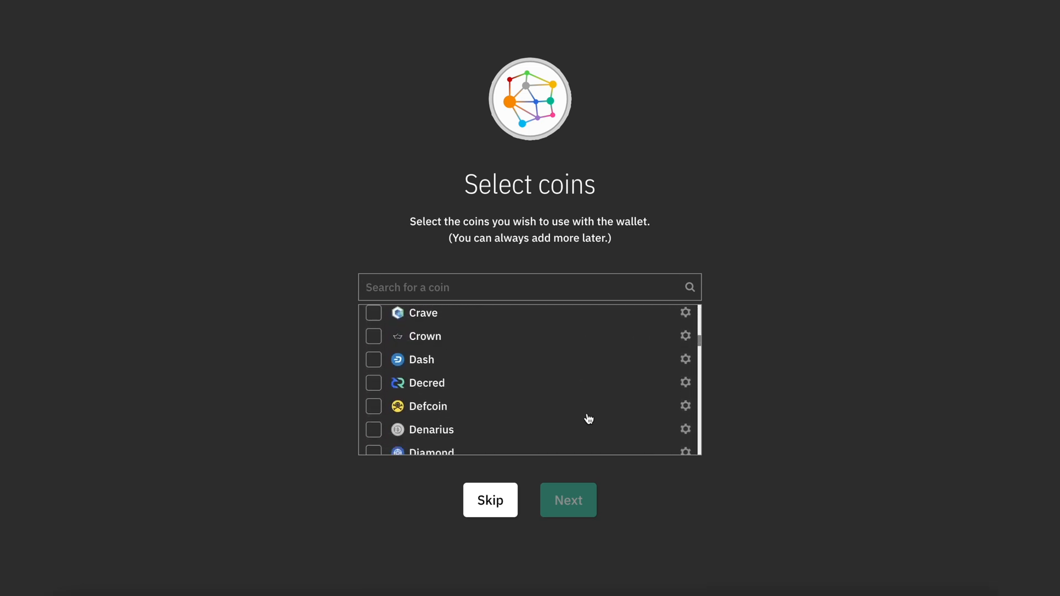
scroll(down, 3)
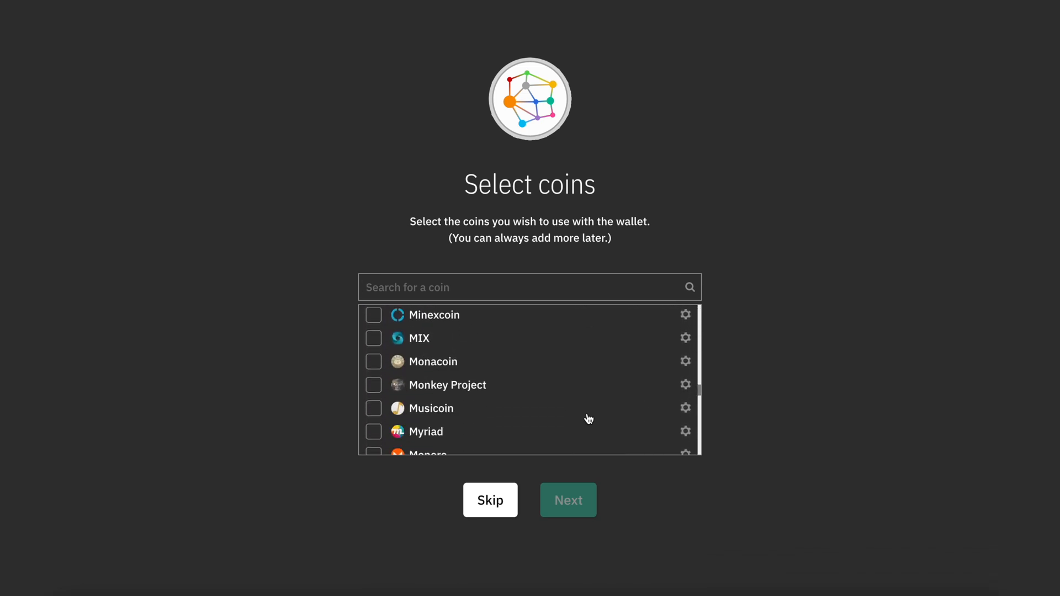
scroll(down, 3)
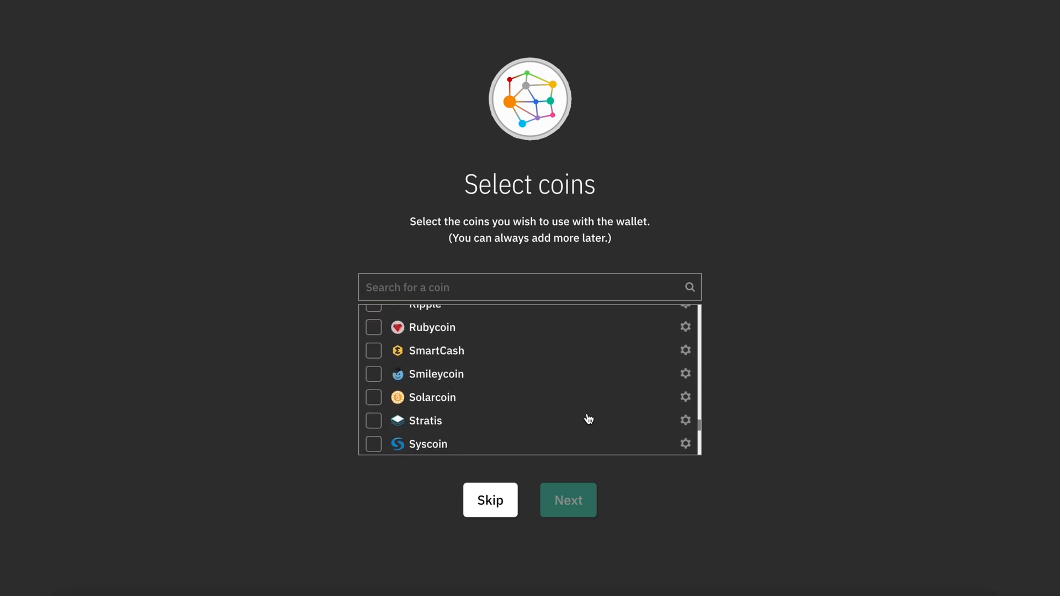
scroll(down, 3)
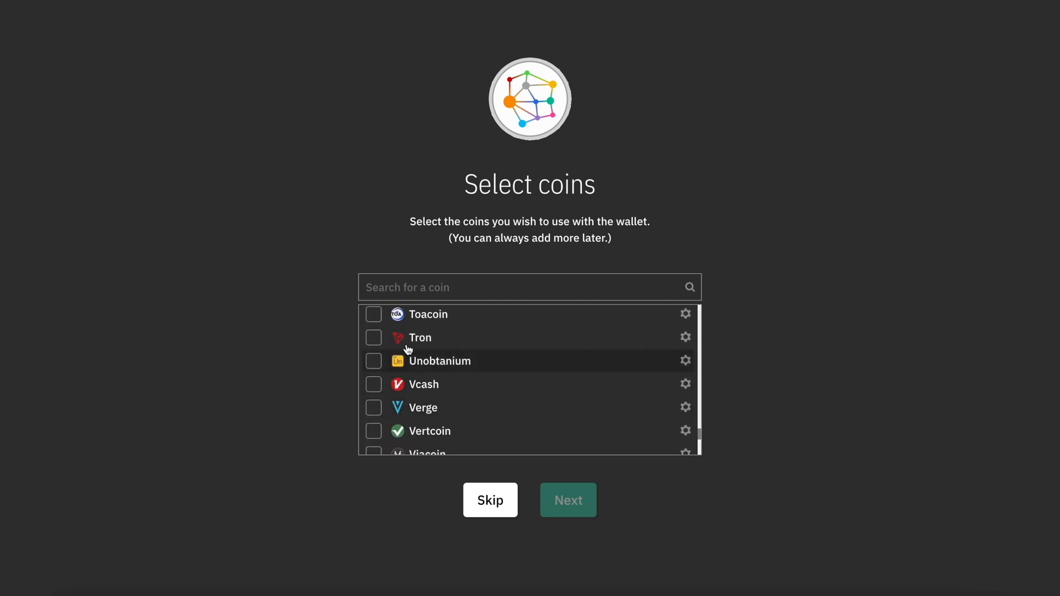
click(374, 338)
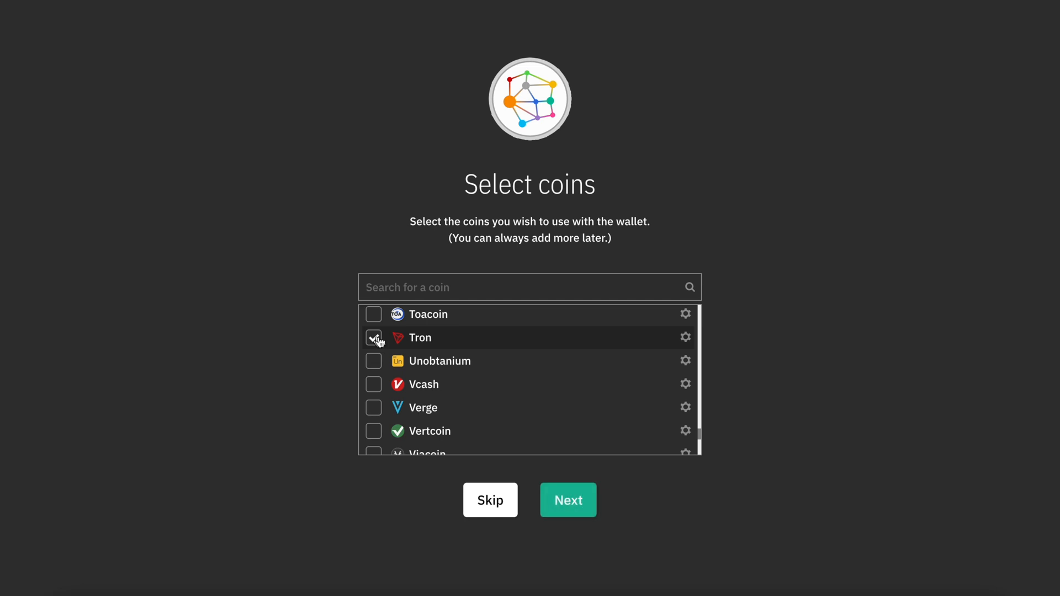
click(569, 500)
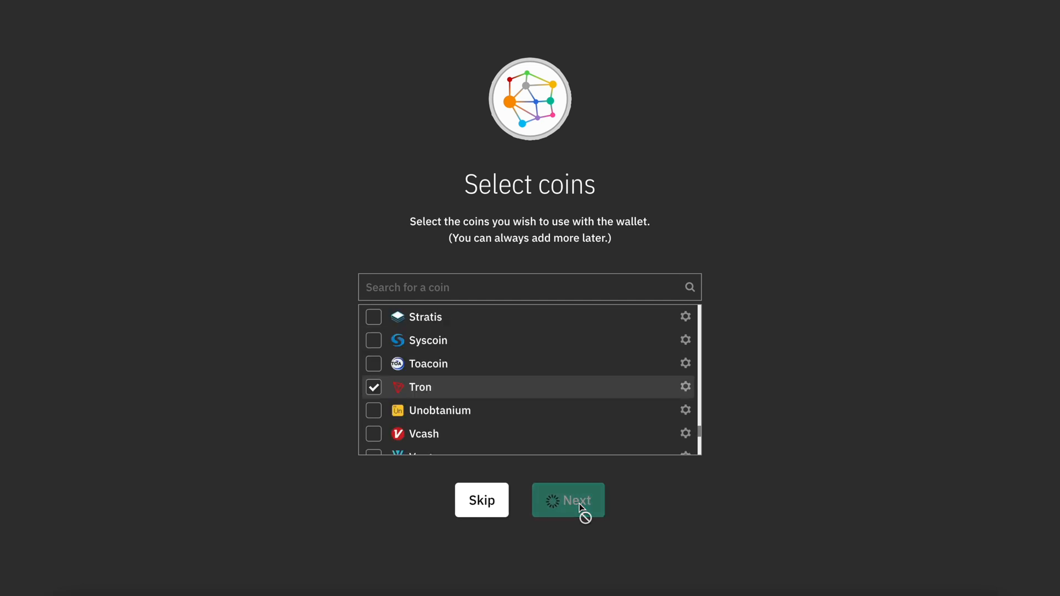
click(569, 500)
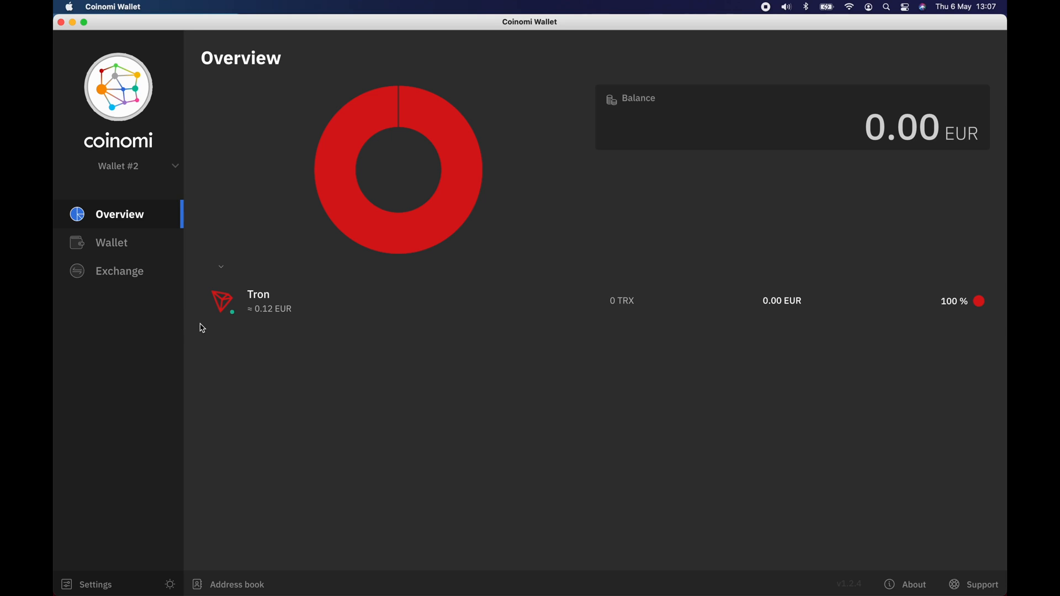
mouse_move(273, 480)
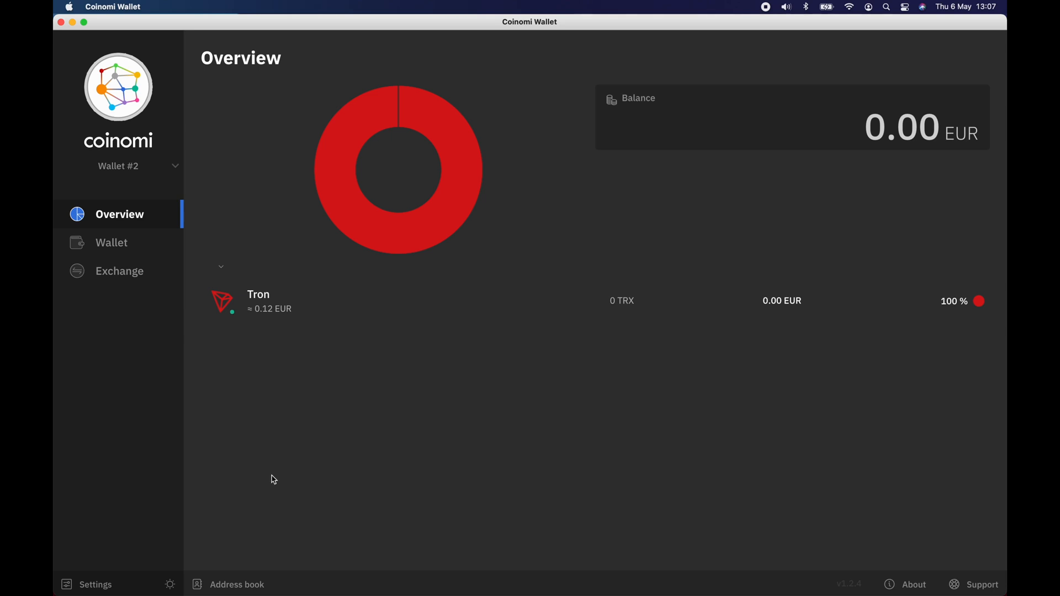
mouse_move(132, 247)
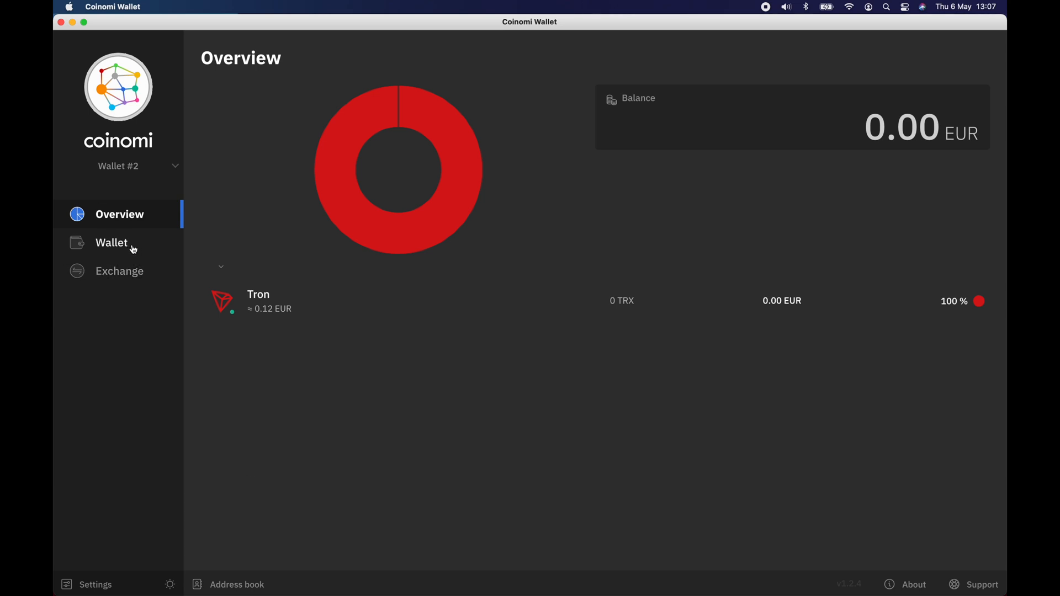
- From the Tron wallet page, start adding a token via Add Asset
click(110, 243)
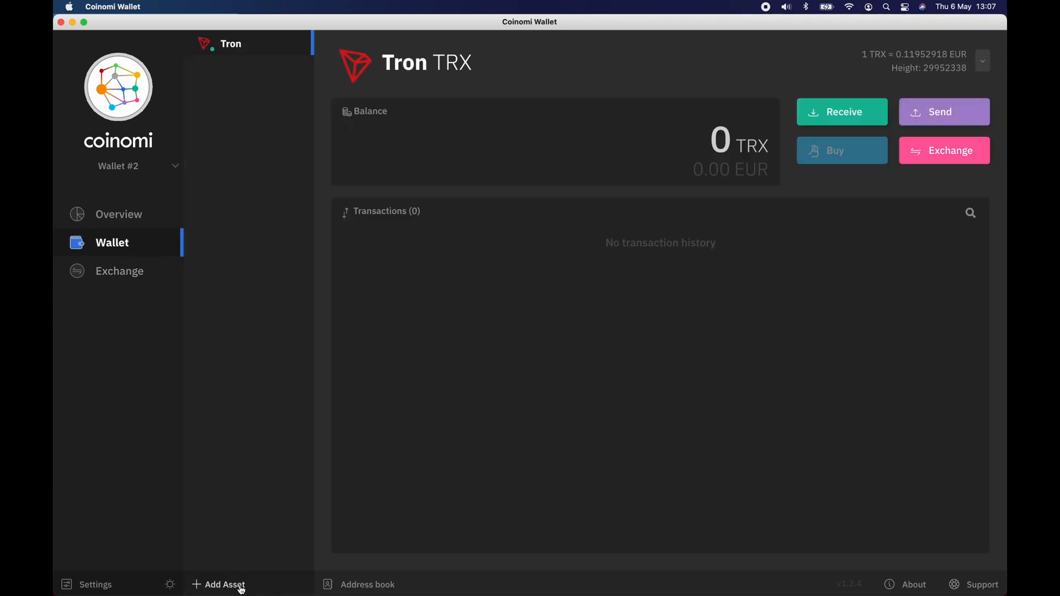
click(224, 584)
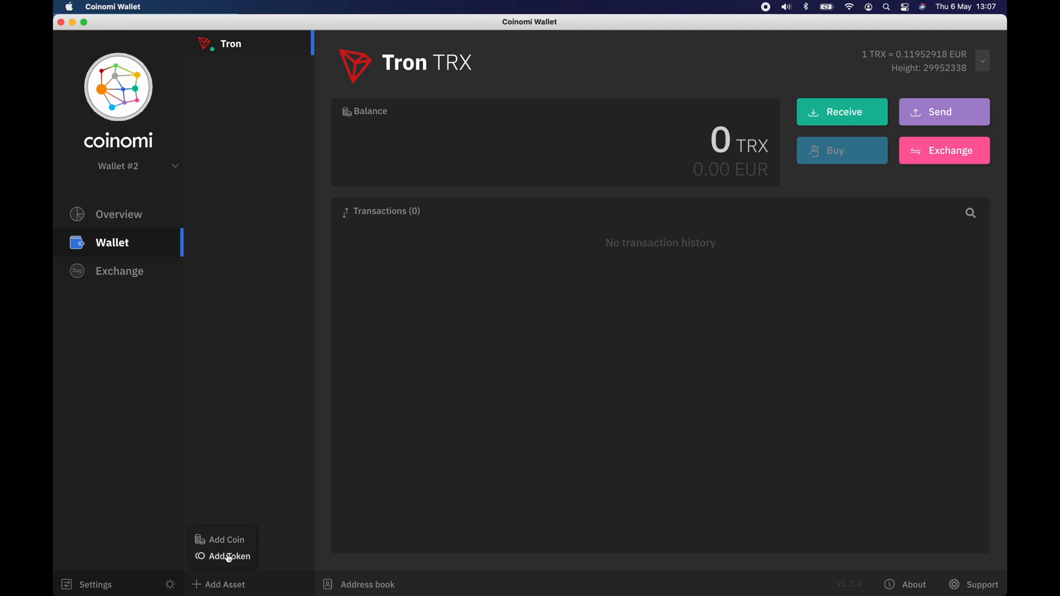
click(228, 556)
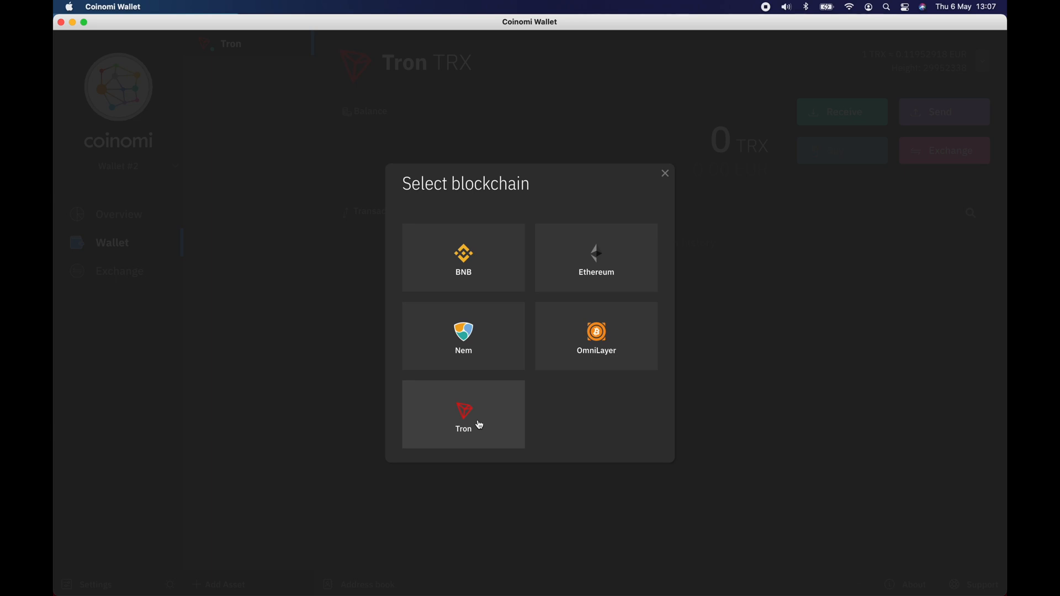
- Add the BitTorrent (1002000) token on the Tron blockchain, searching 'btt'
click(464, 414)
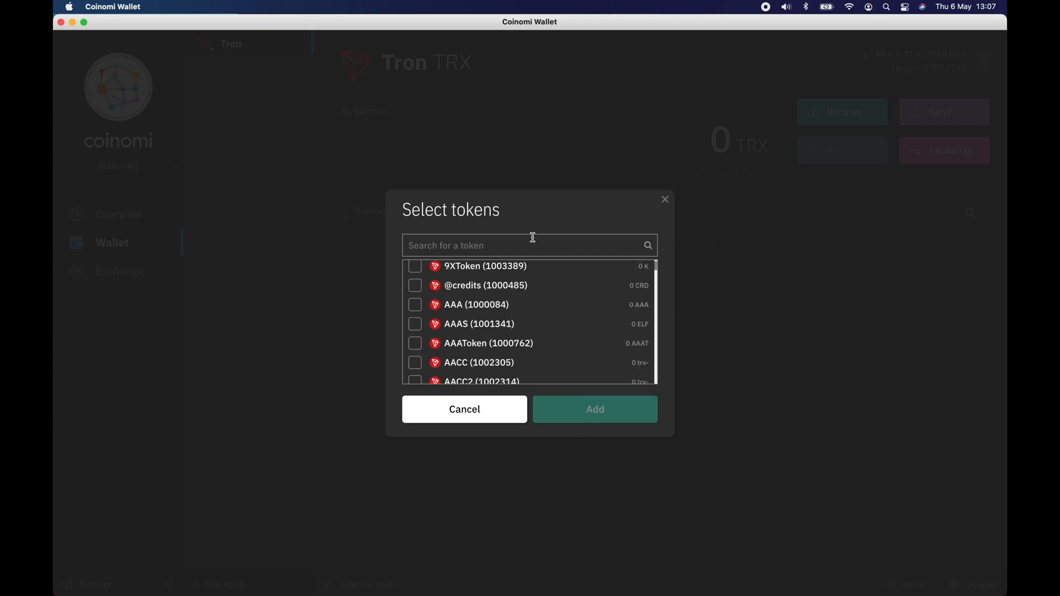
text(b)
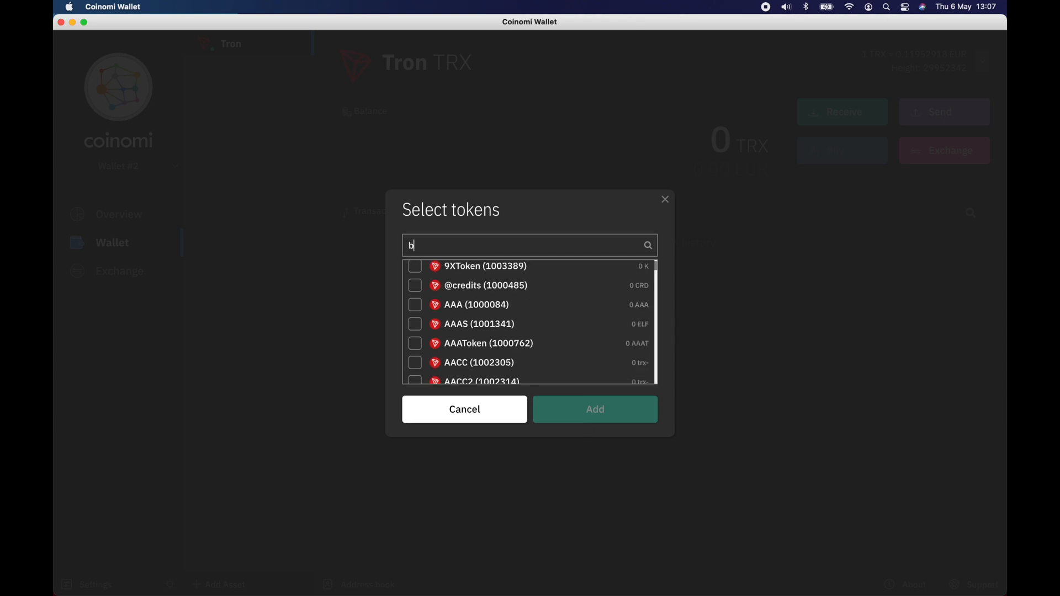
text(tt)
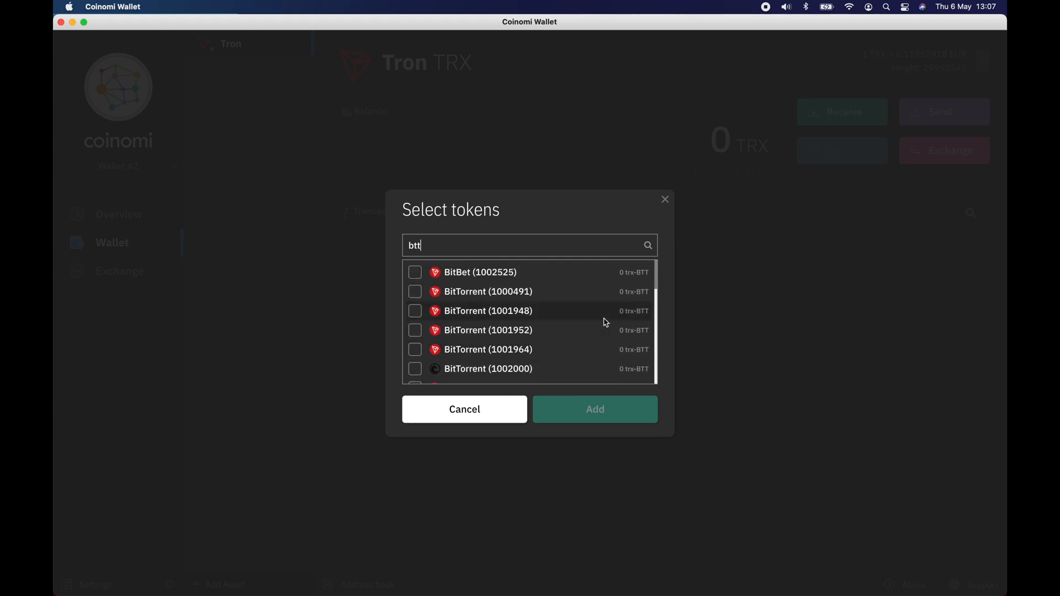
scroll(down, 3)
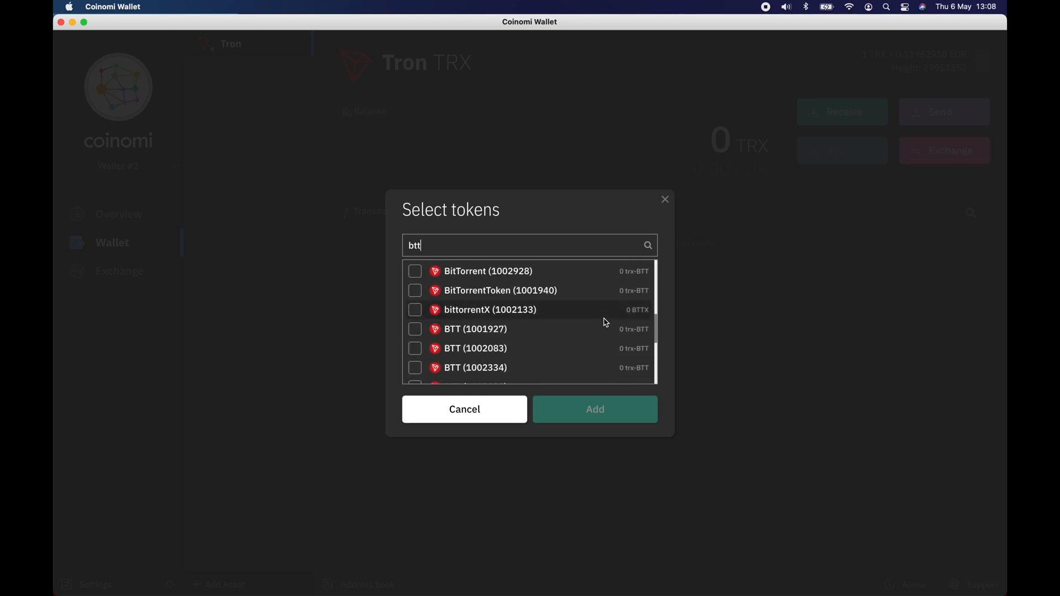
scroll(down, 3)
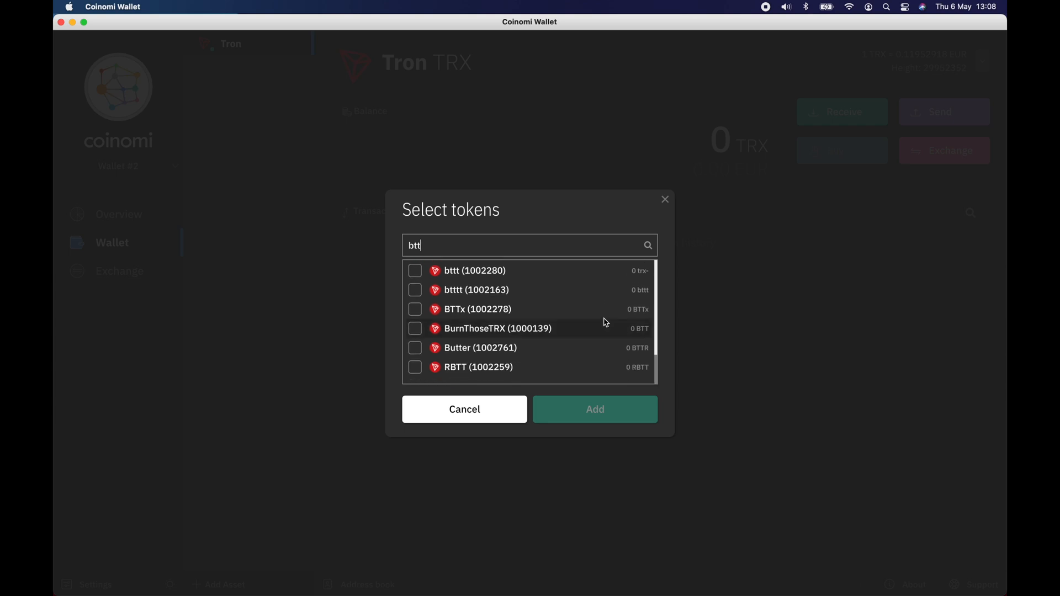
scroll(down, 3)
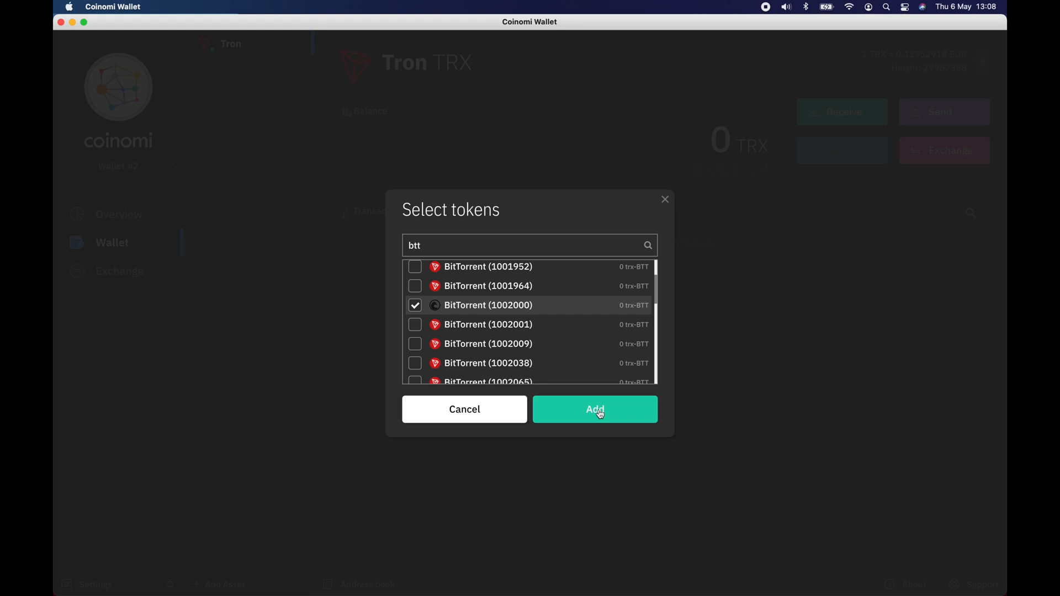
click(595, 408)
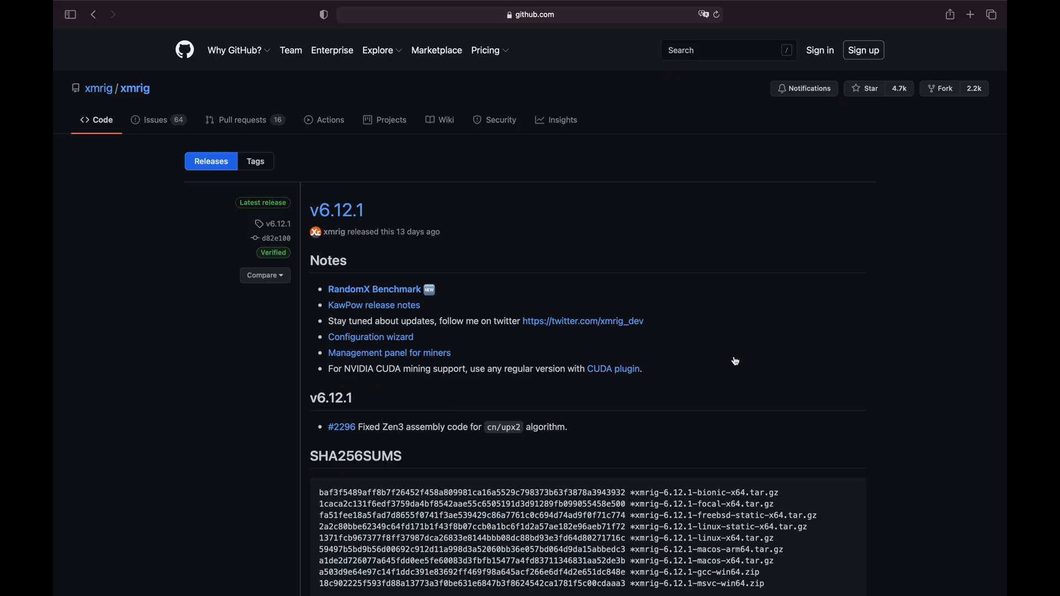
- Download xmrig-6.12.1-macos-arm64.tar.gz from the v6.12.1 release assets
scroll(down, 3)
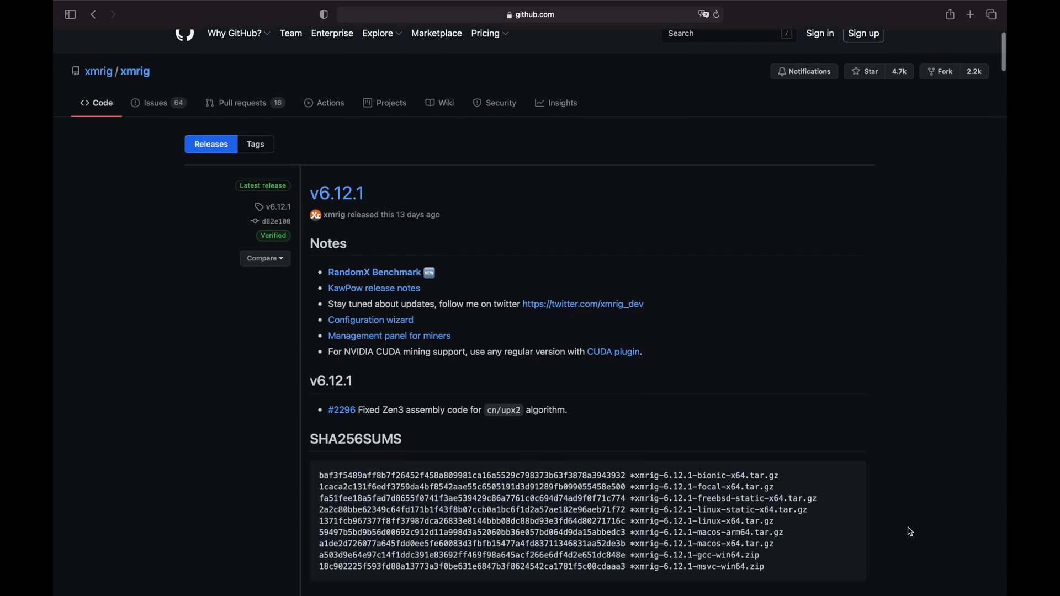
scroll(down, 3)
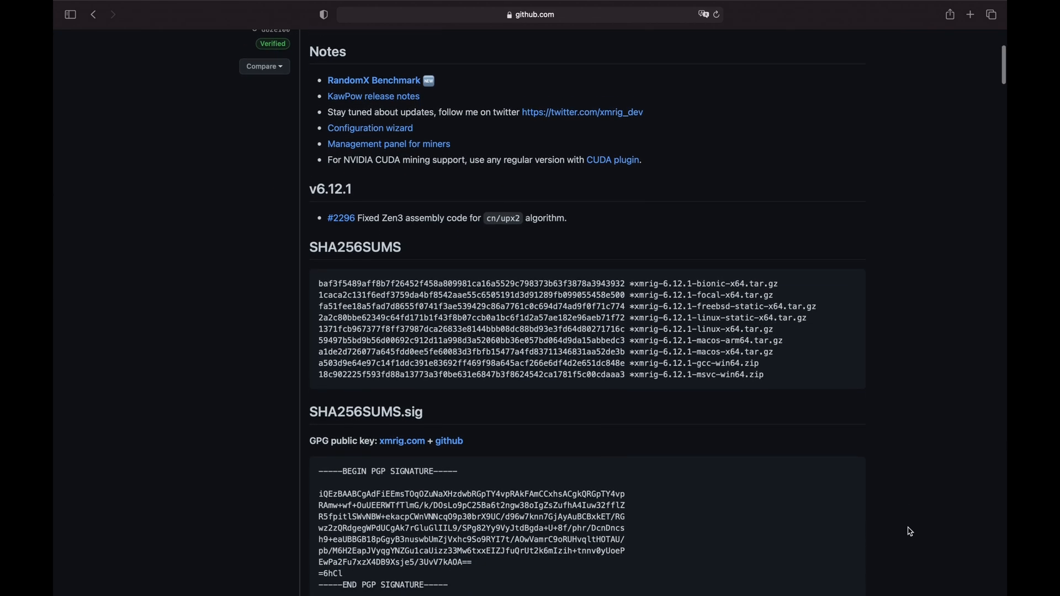
scroll(down, 3)
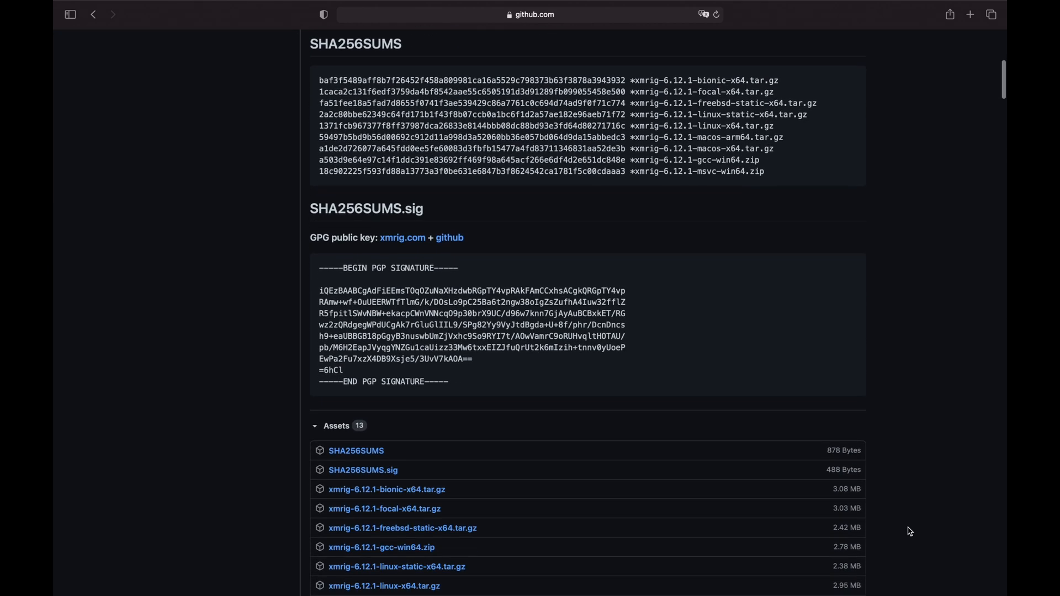
scroll(down, 3)
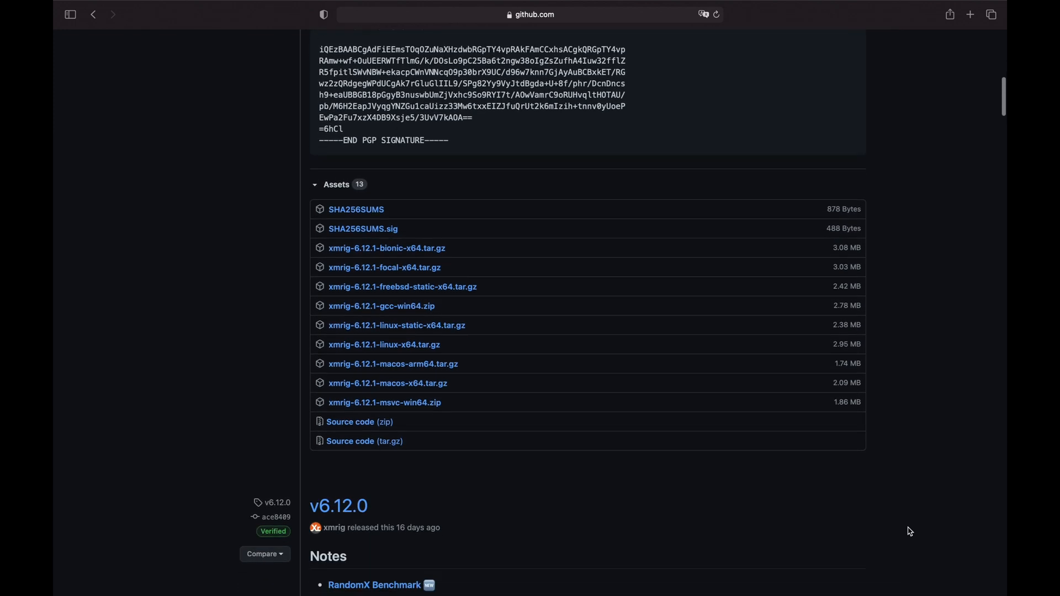
mouse_move(603, 431)
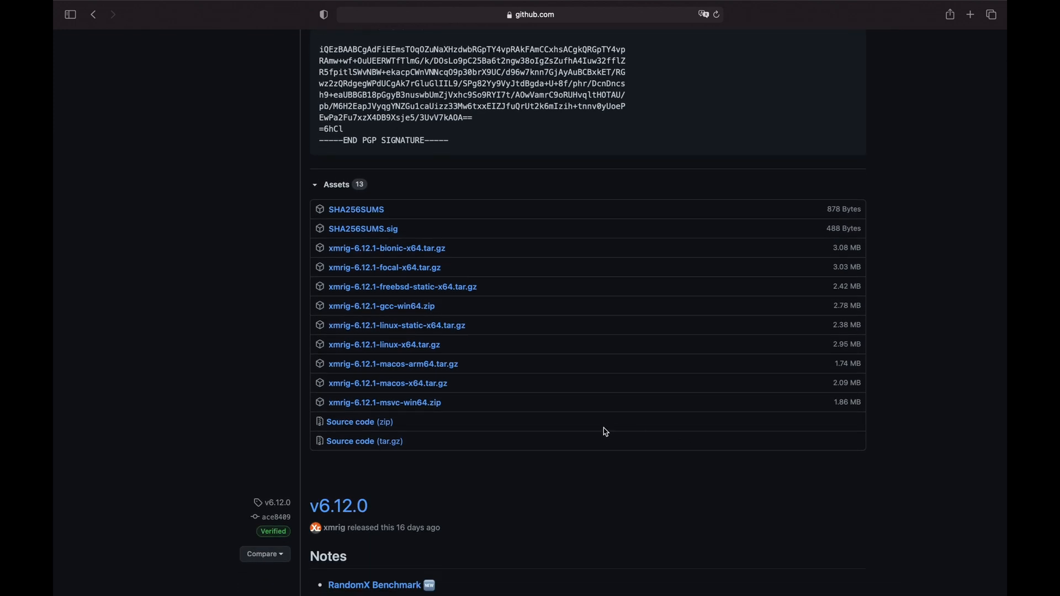
mouse_move(444, 391)
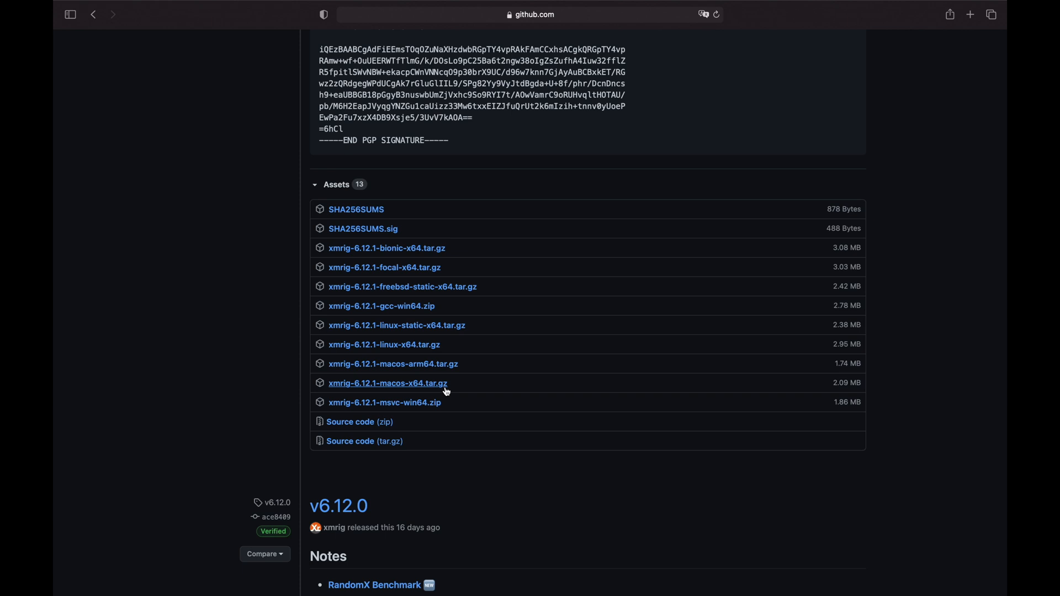
mouse_move(400, 368)
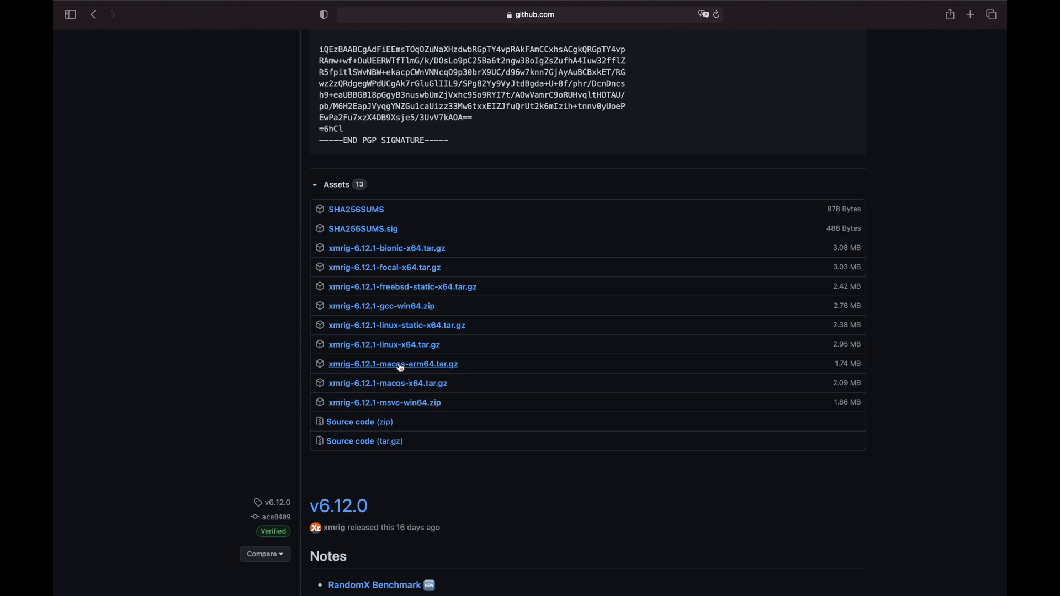
click(393, 365)
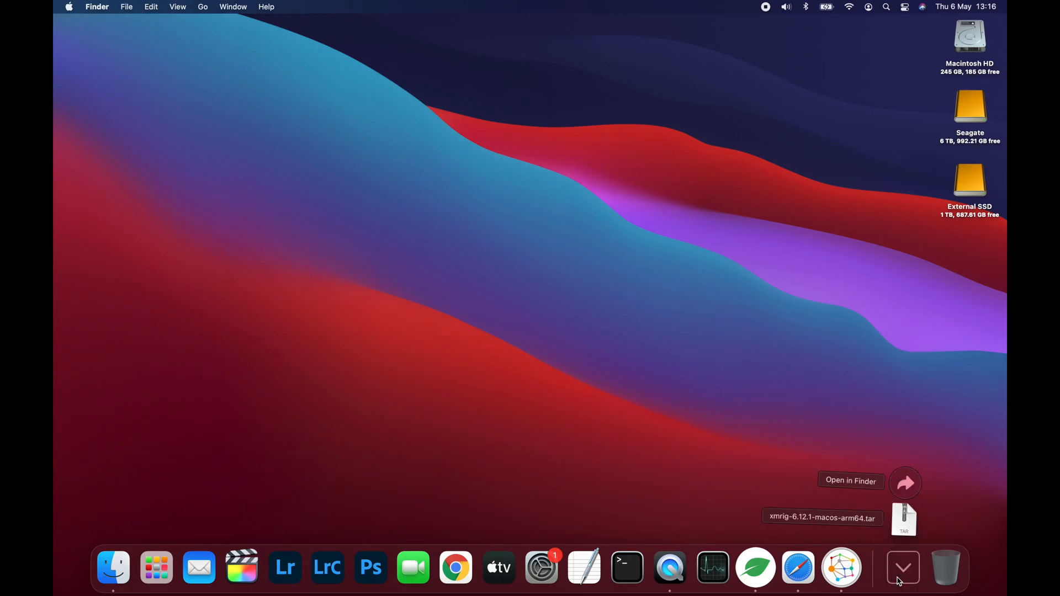
- Select the xmrig-6.12.1-macos-arm64 archive in Finder's Downloads folder
click(850, 482)
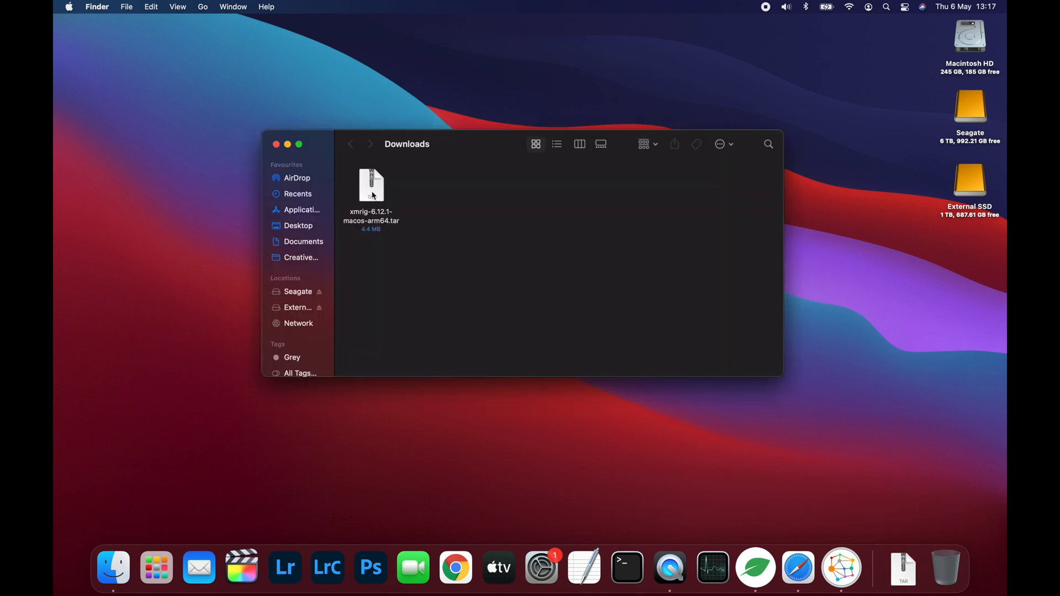
click(371, 186)
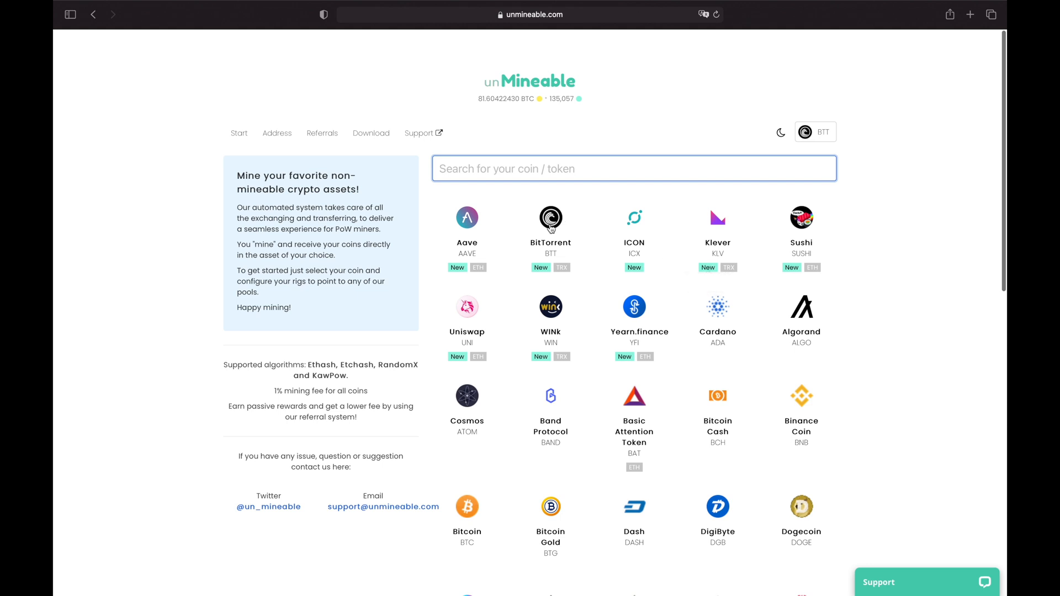
mouse_move(553, 225)
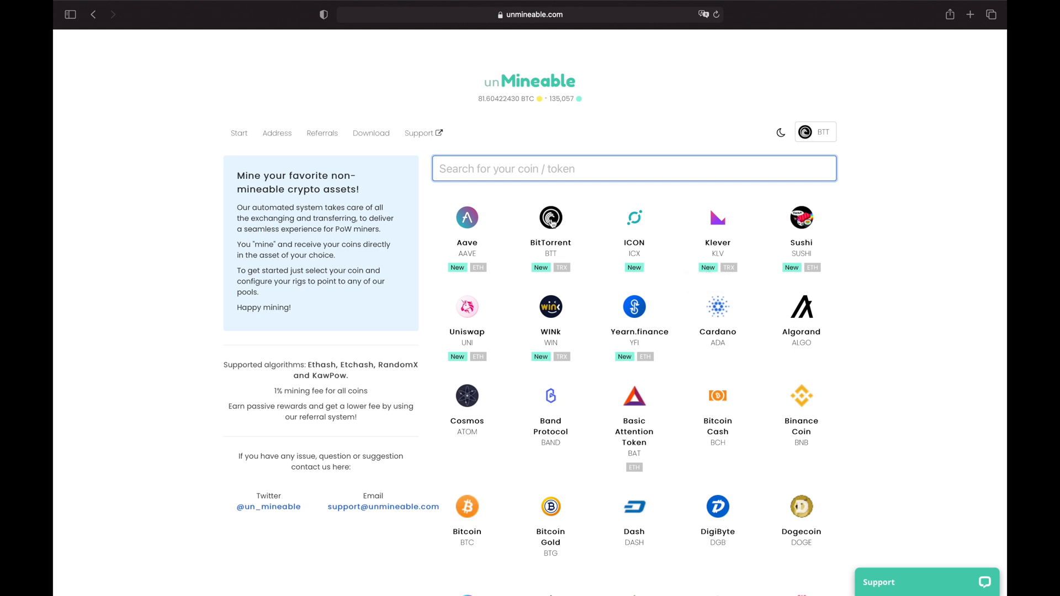
- Go to the BitTorrent (BTT) coin page and pick the RandomX algorithm instructions
click(550, 218)
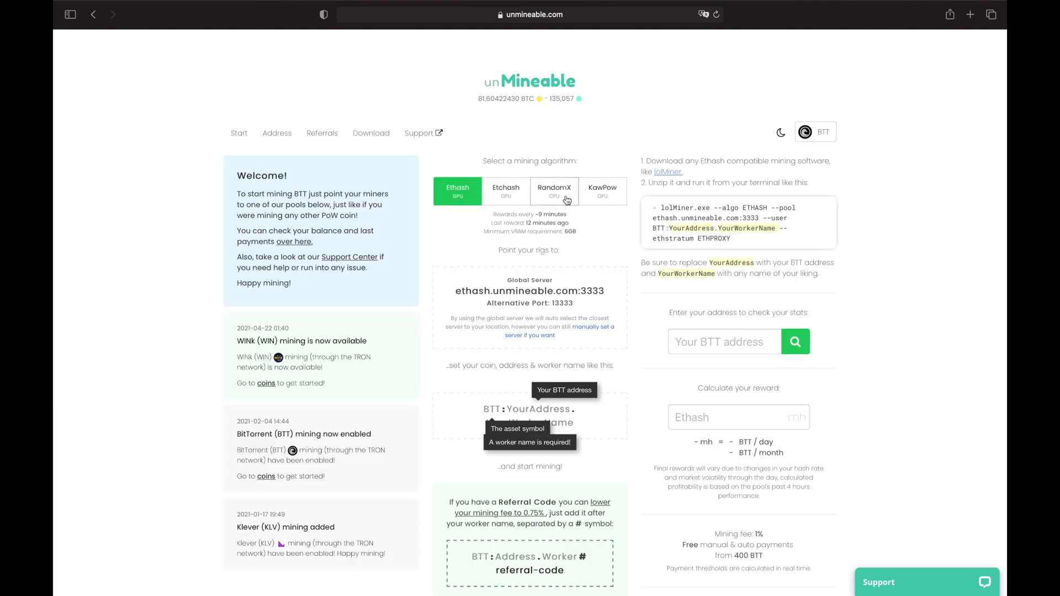
click(555, 191)
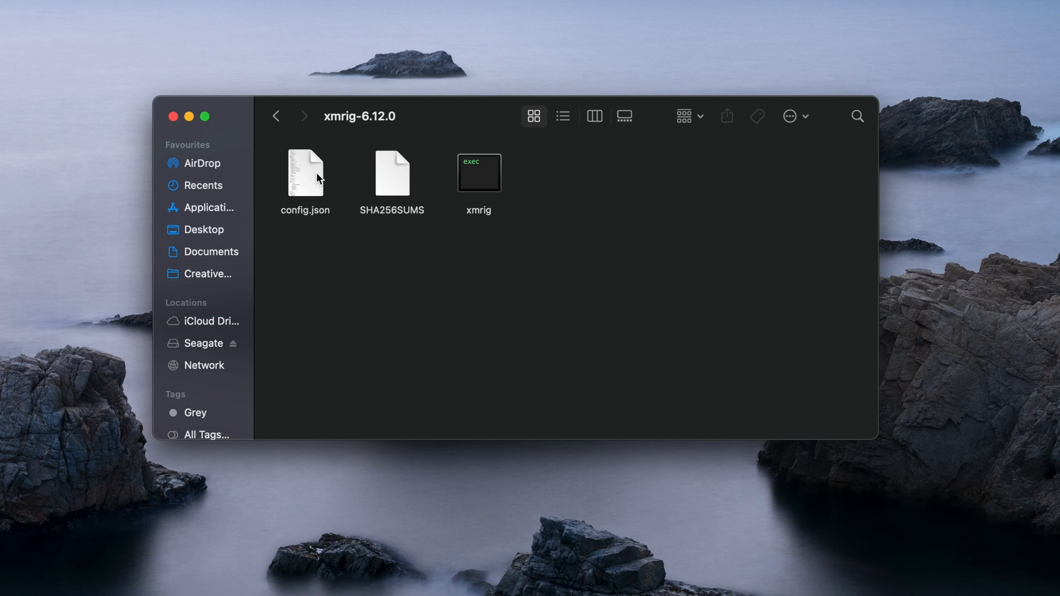
- Open xmrig's config.json with TextEdit and scroll to the "pools" block
right_click(305, 174)
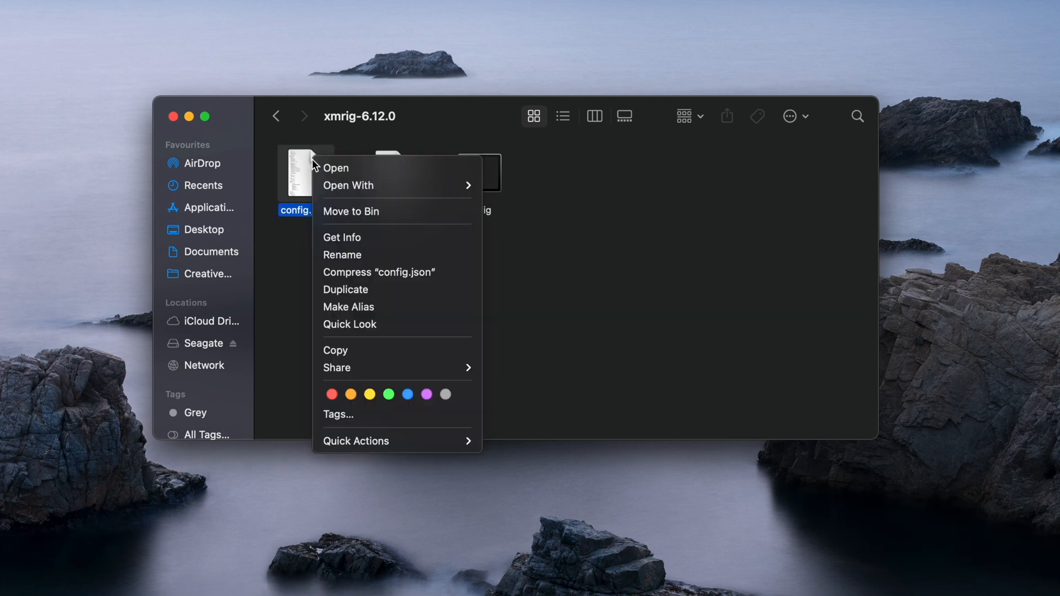
mouse_move(370, 186)
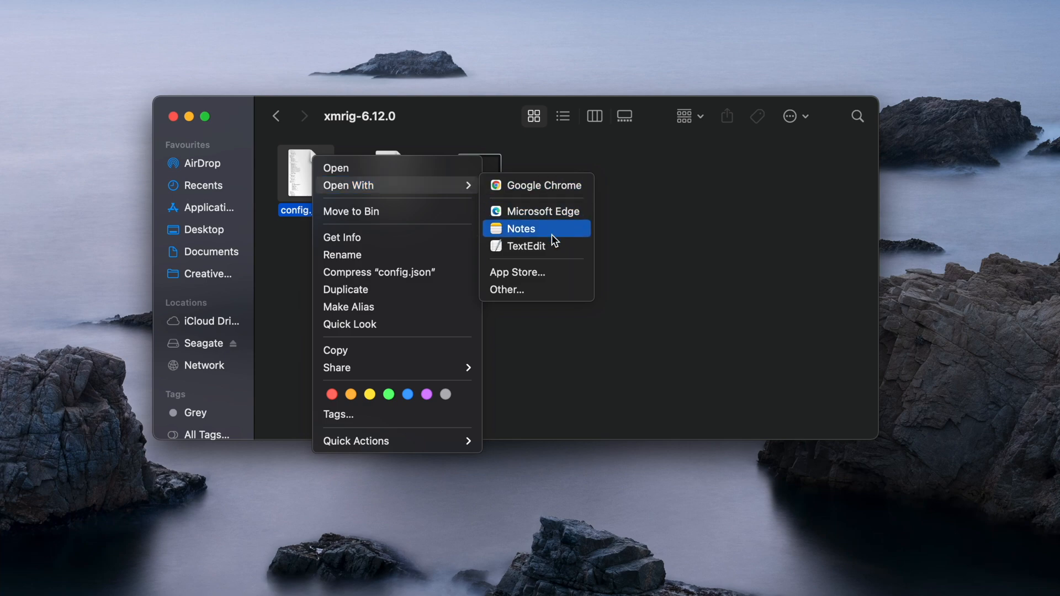
click(526, 245)
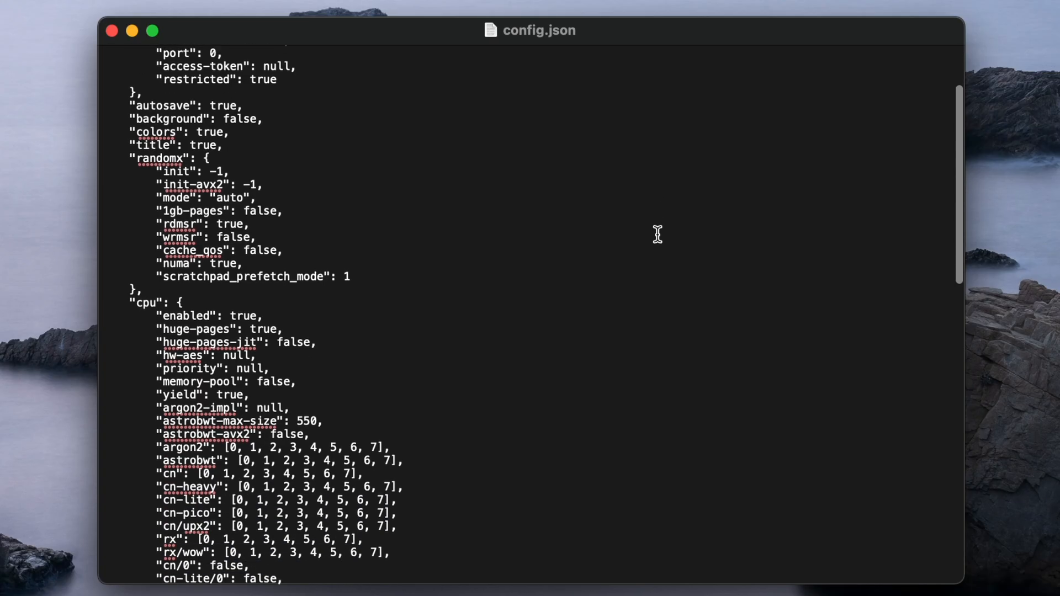
scroll(down, 3)
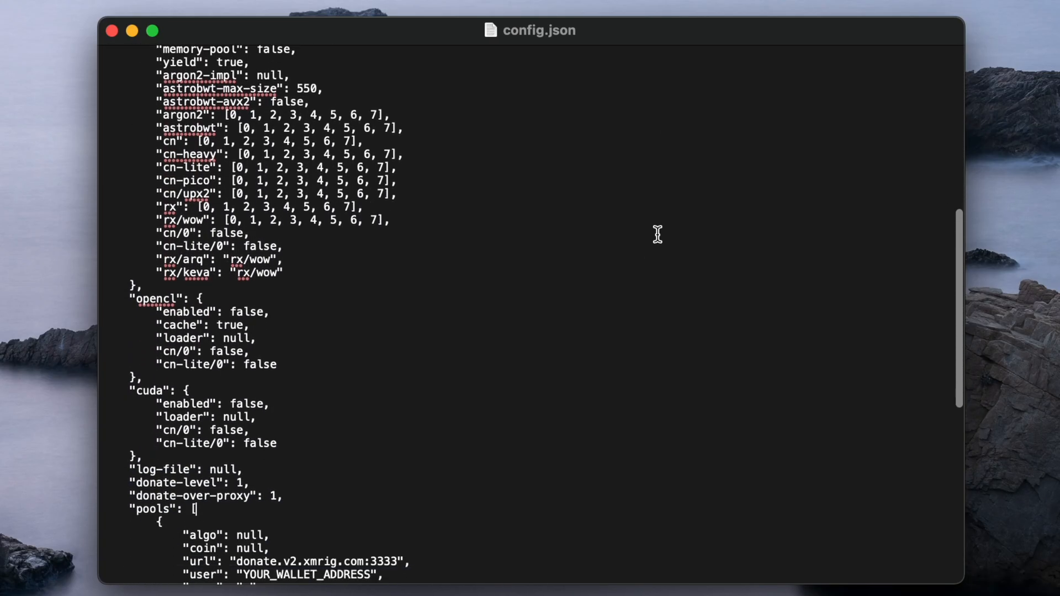
scroll(down, 3)
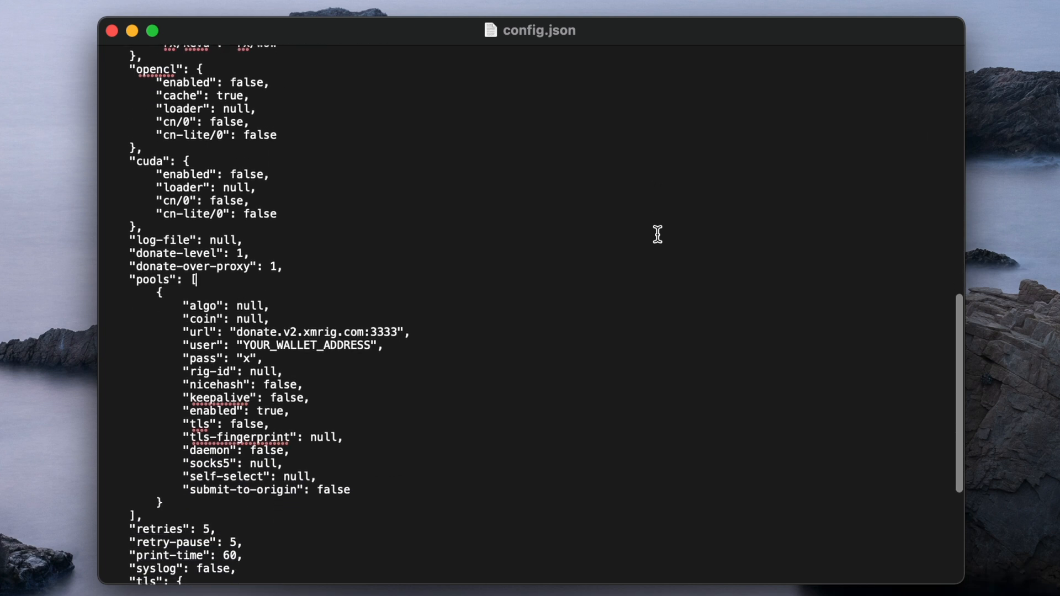
scroll(down, 3)
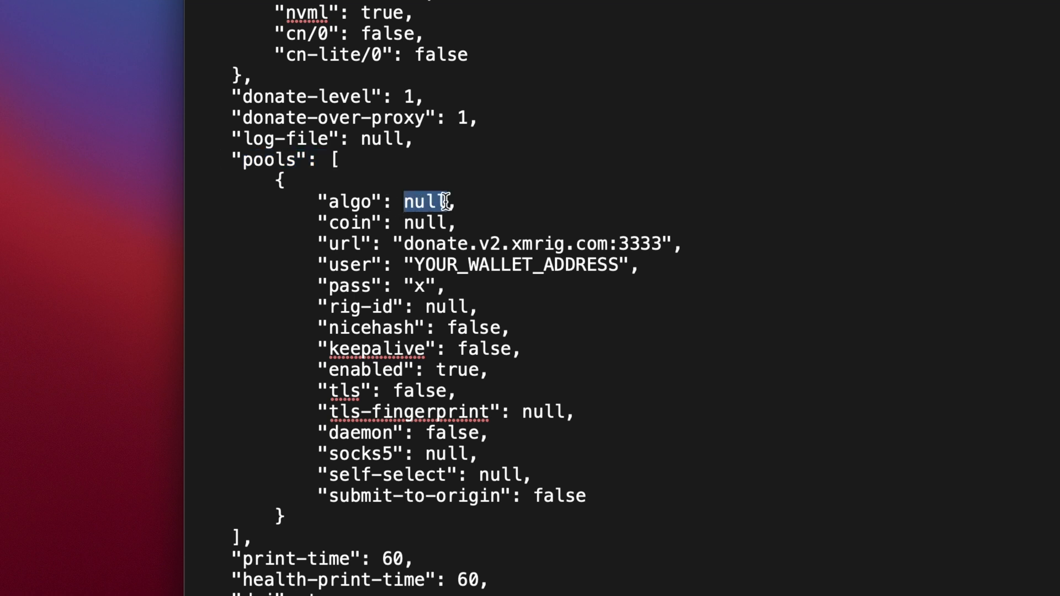
- Change the pool's algo from null to "rx/0"
text("r")
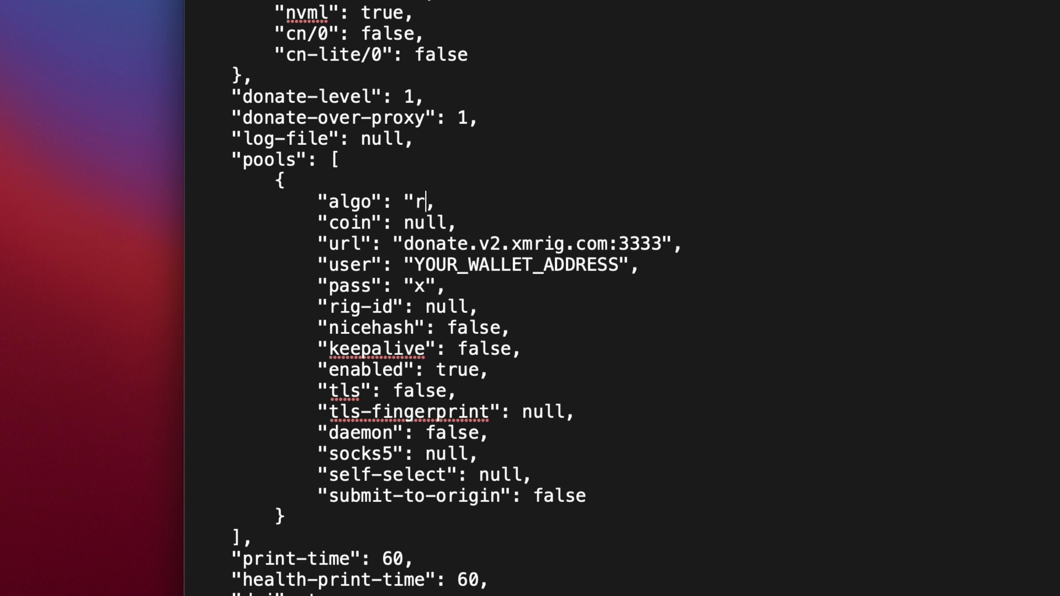
text(x/0)
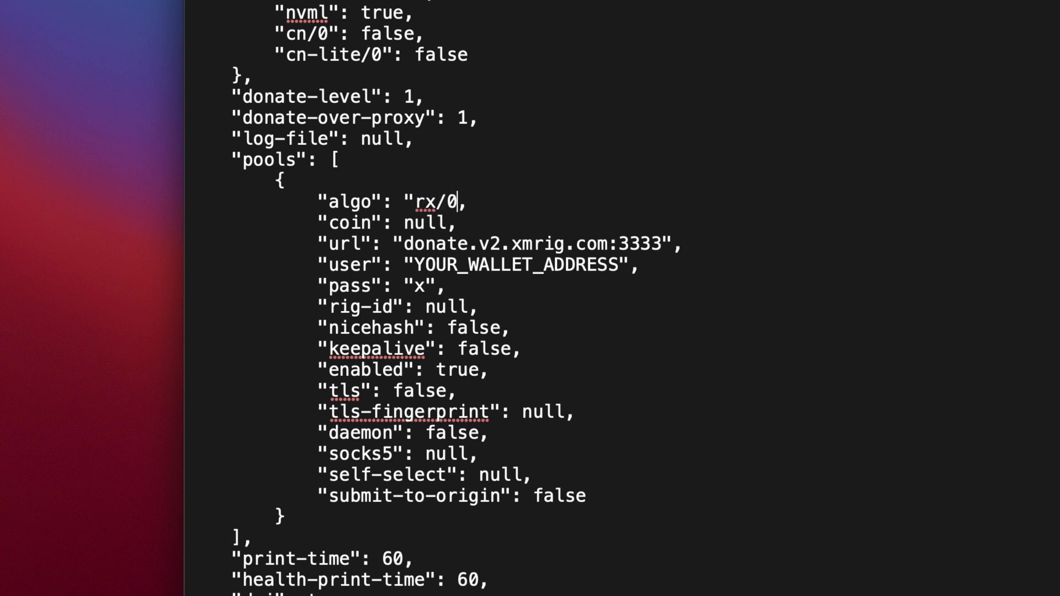
text(")
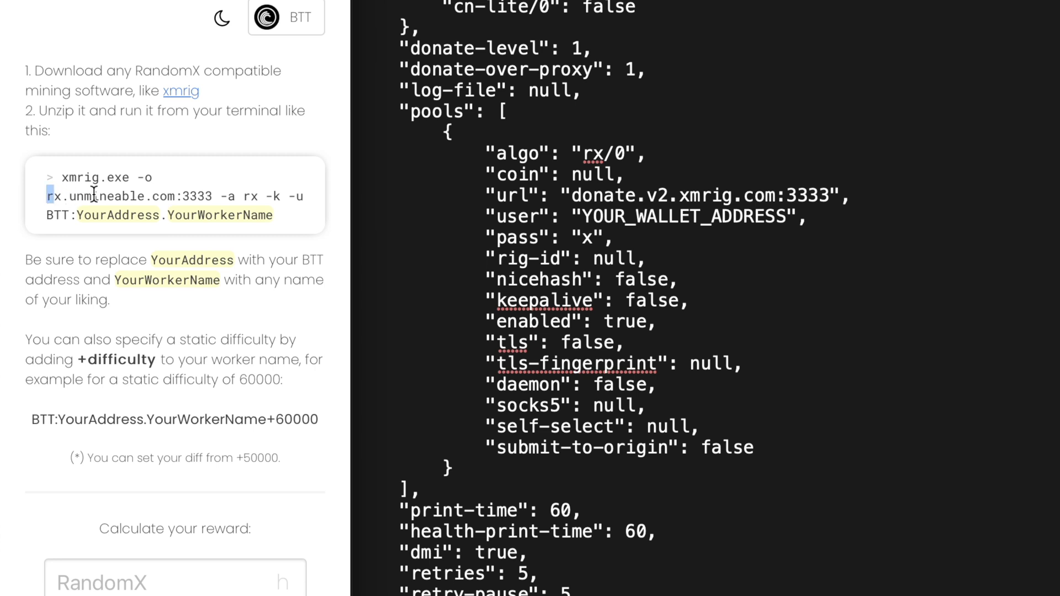
- Replace the pool url with rx.unmineable.com:3333 from the unMineable page
drag(44, 197, 213, 197)
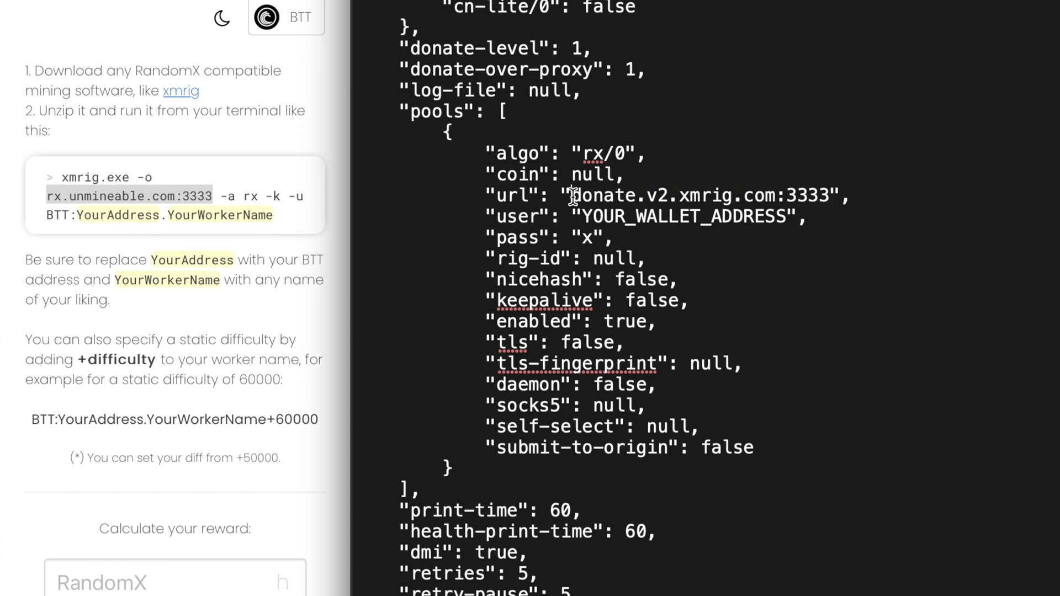
drag(574, 197, 838, 197)
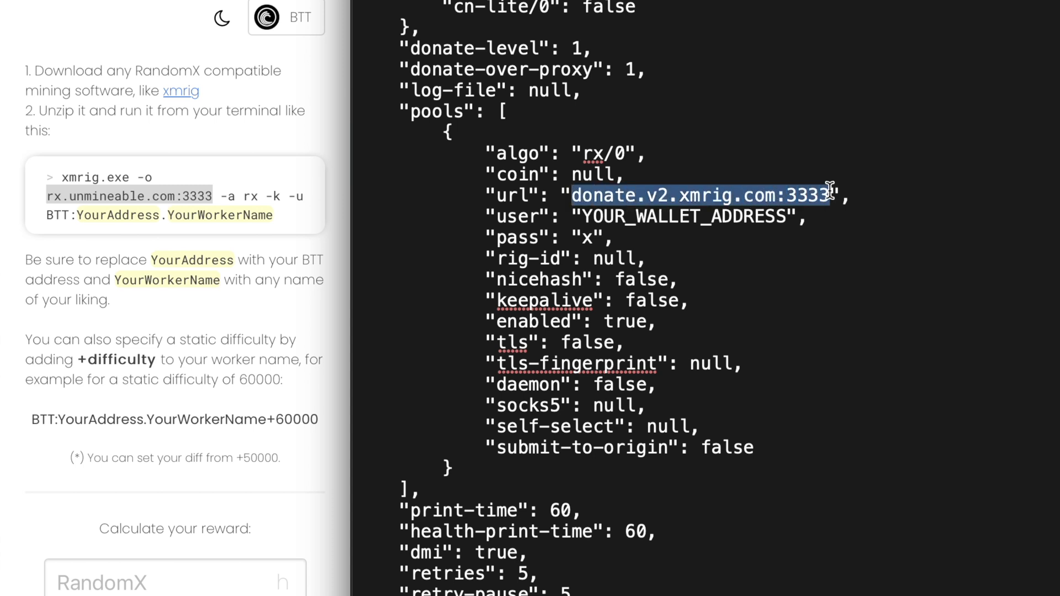
text(rx.unmineable.com:3333)
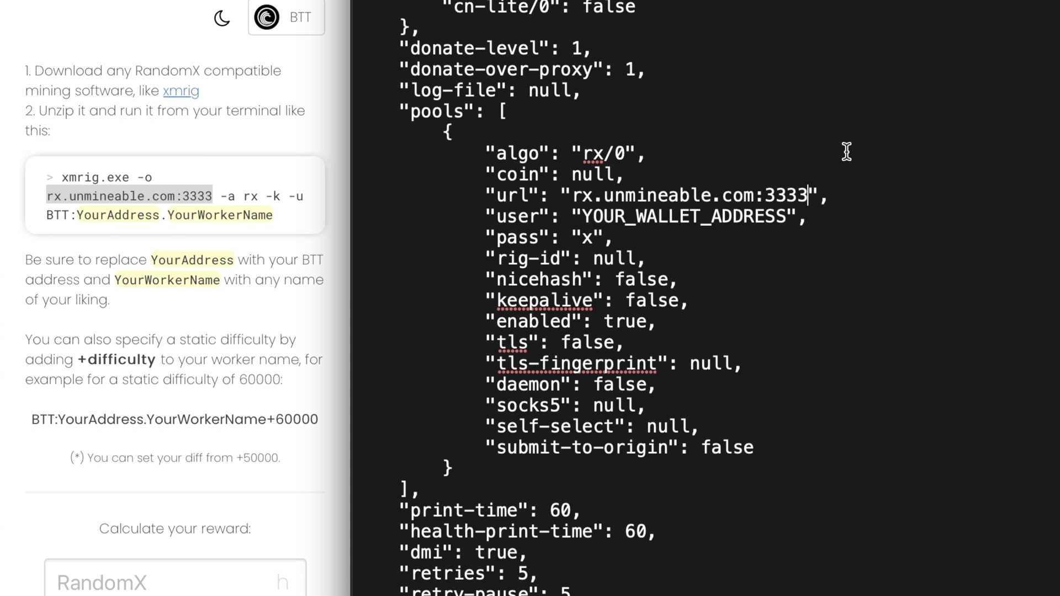
- Overwrite the YOUR_WALLET_ADDRESS placeholder so the user value begins with BTT:
double_click(677, 218)
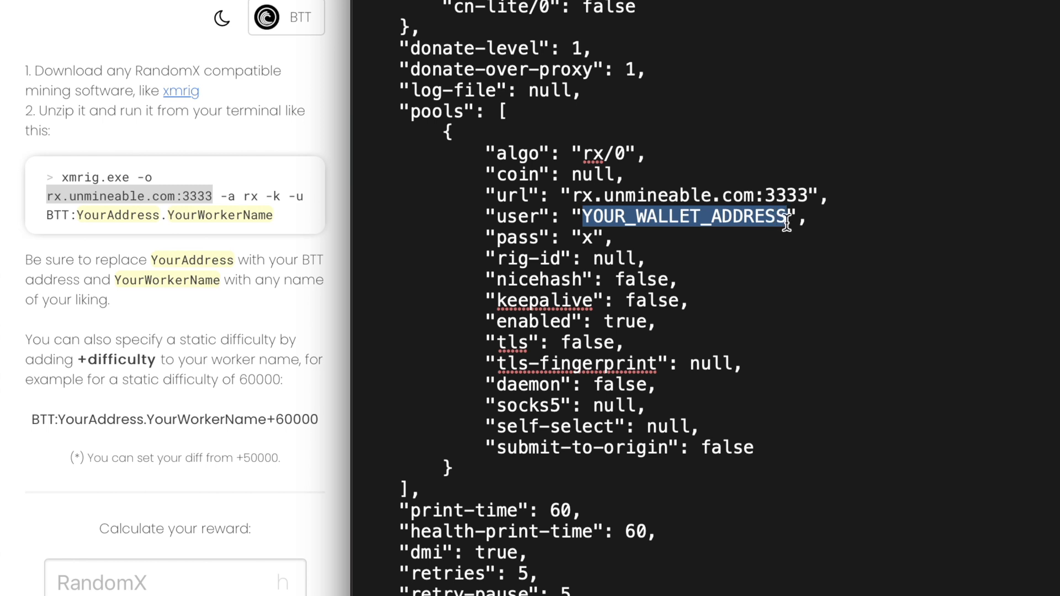
text(BTT",)
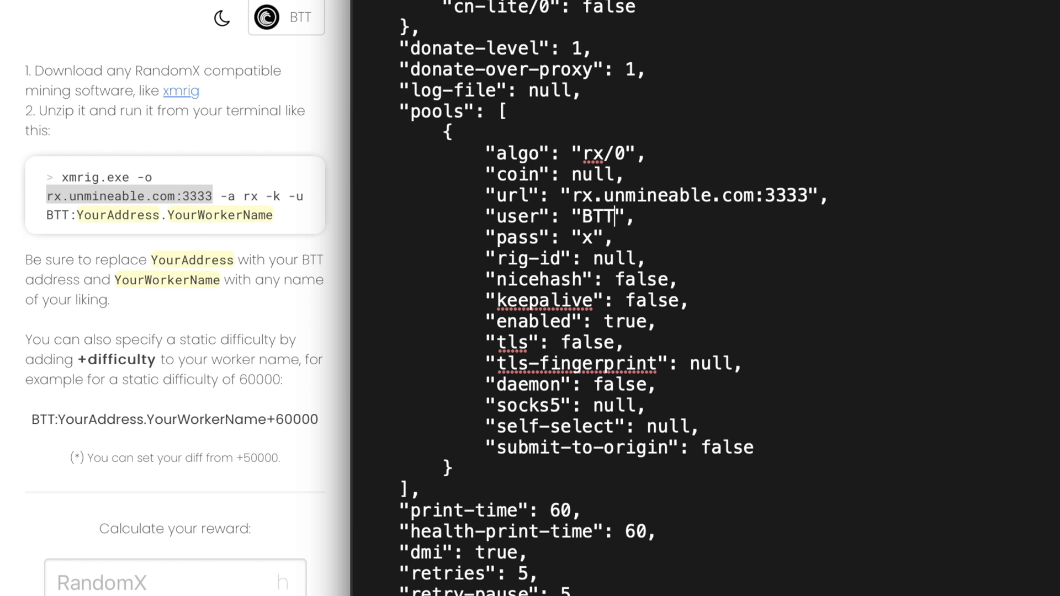
text(:)
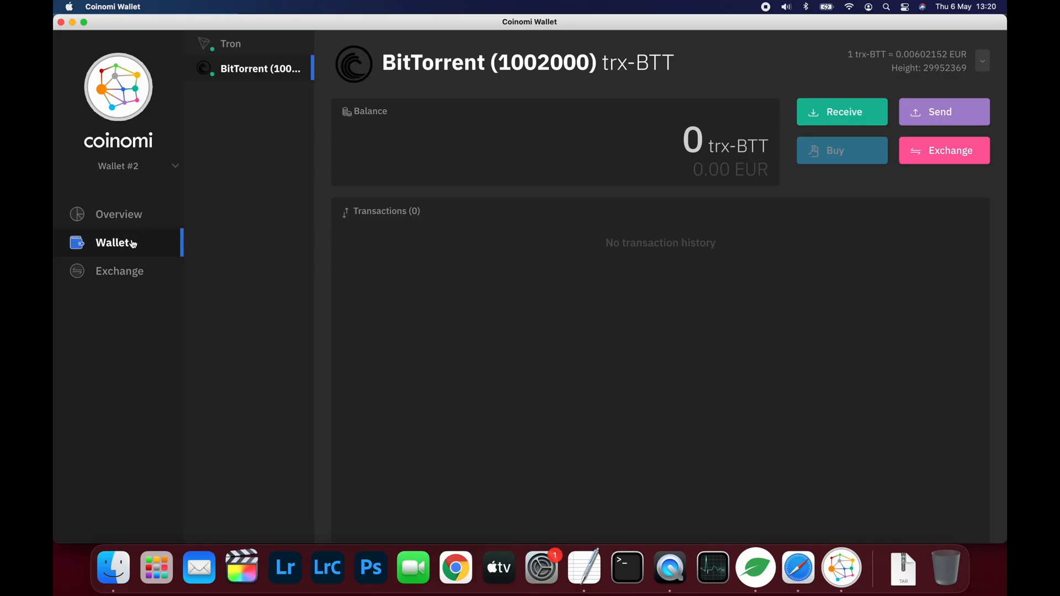
- Show the BitTorrent wallet's Receive address under Tron and copy it to the clipboard
click(231, 45)
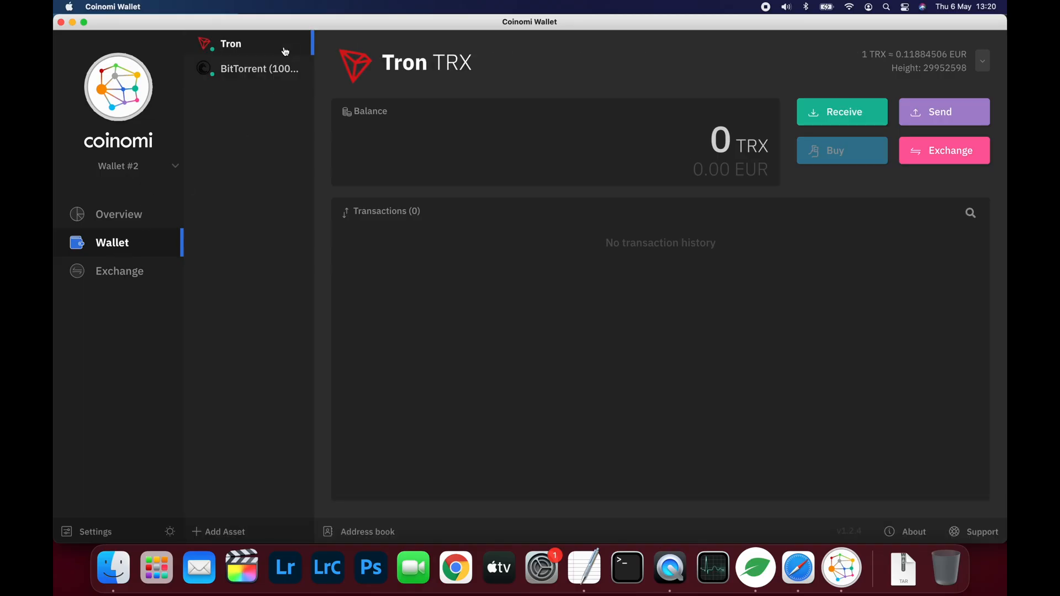
click(254, 69)
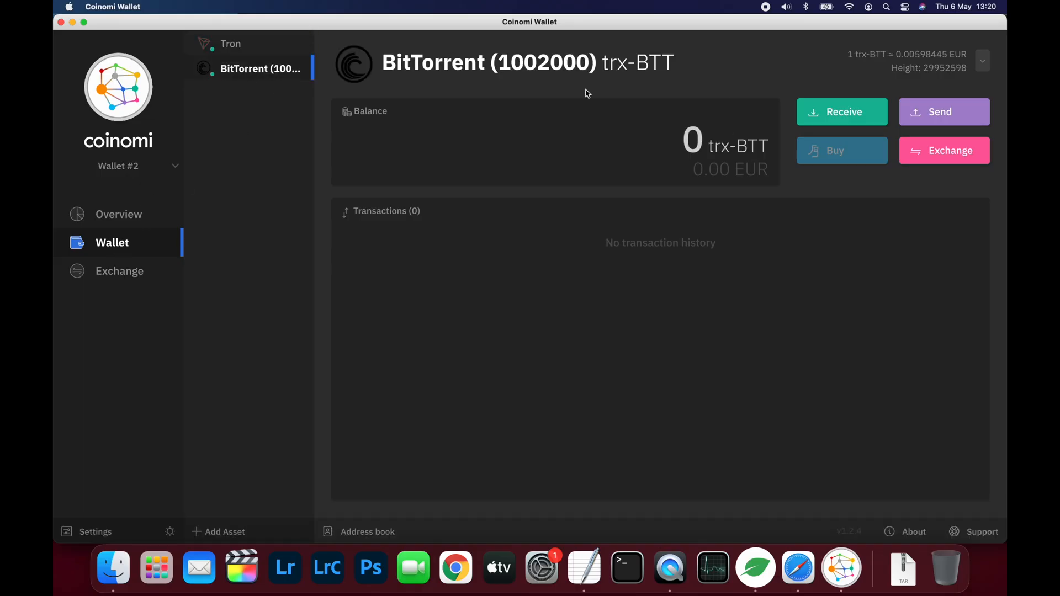
mouse_move(846, 117)
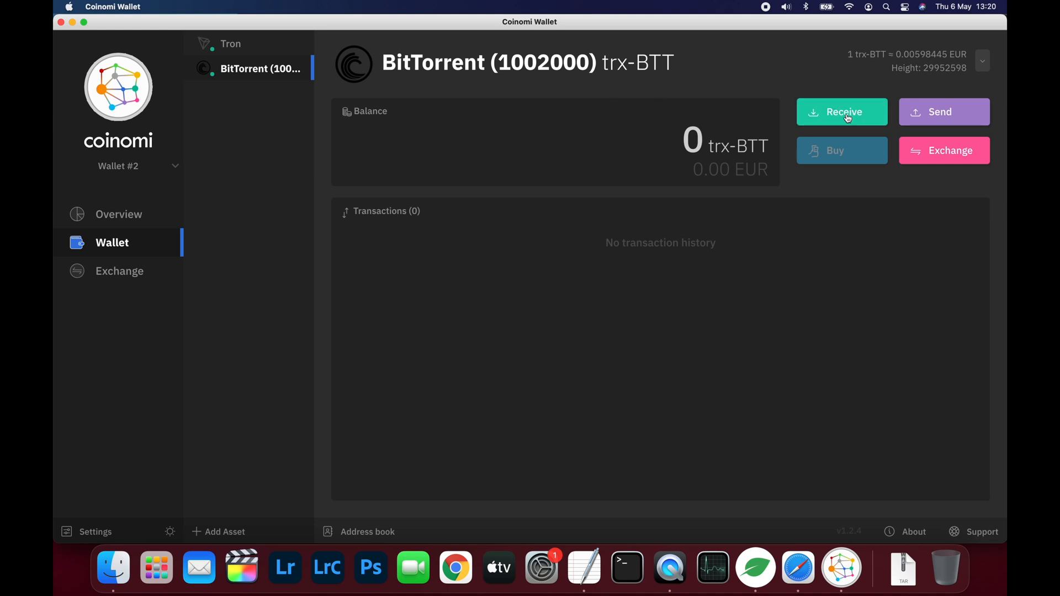
click(841, 112)
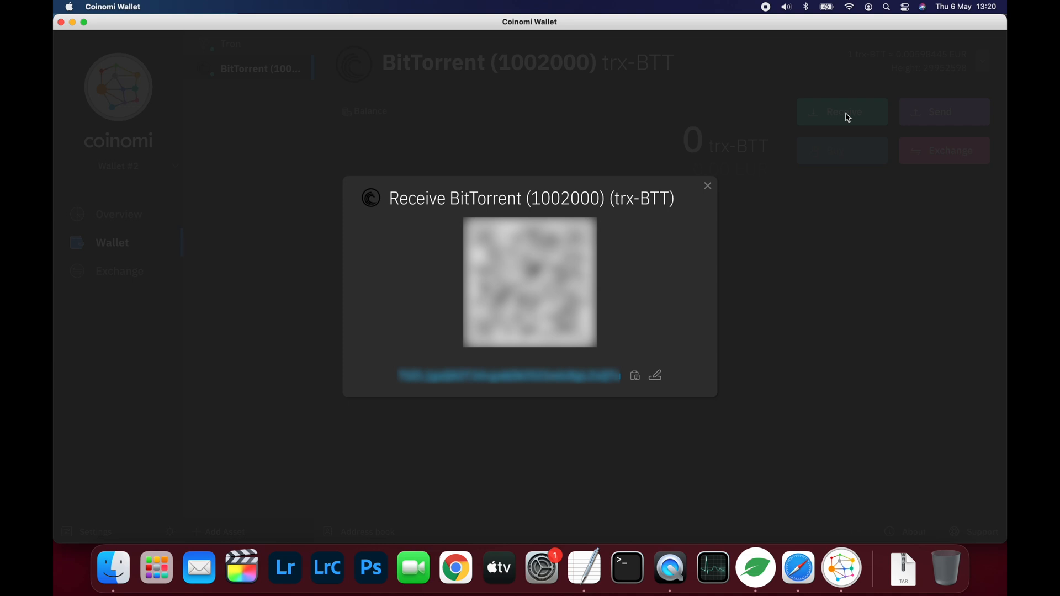
mouse_move(631, 391)
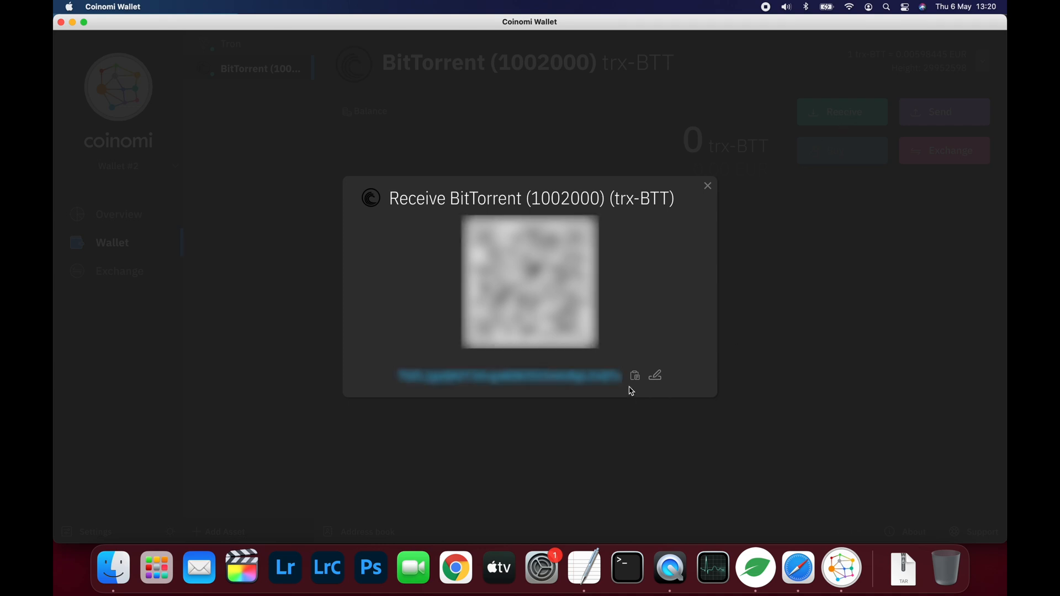
click(635, 375)
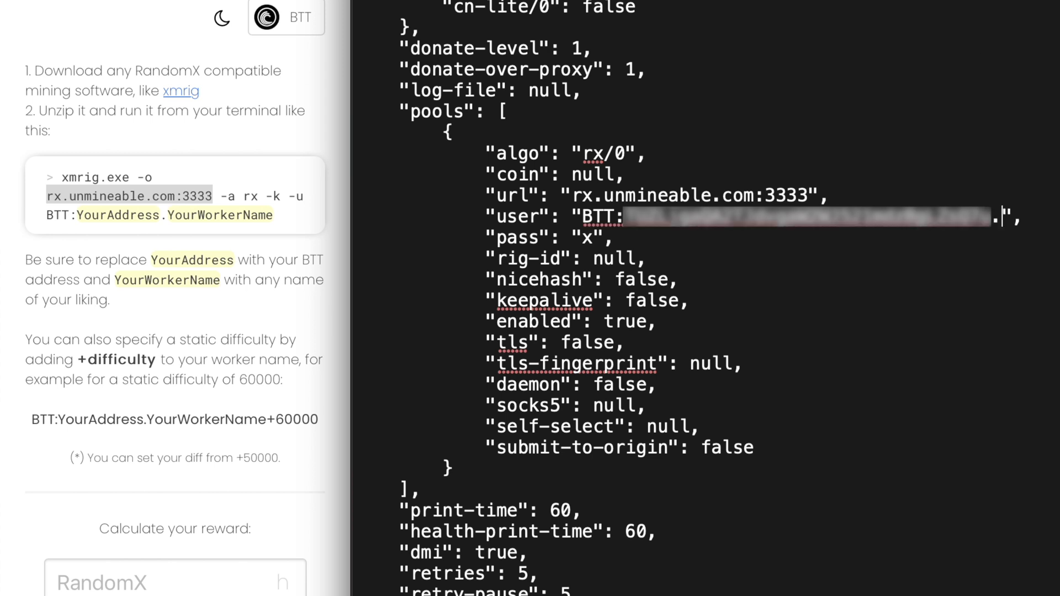
- Append worker name .MB after the pasted BTT address and close config.json from the File menu
text(MB)
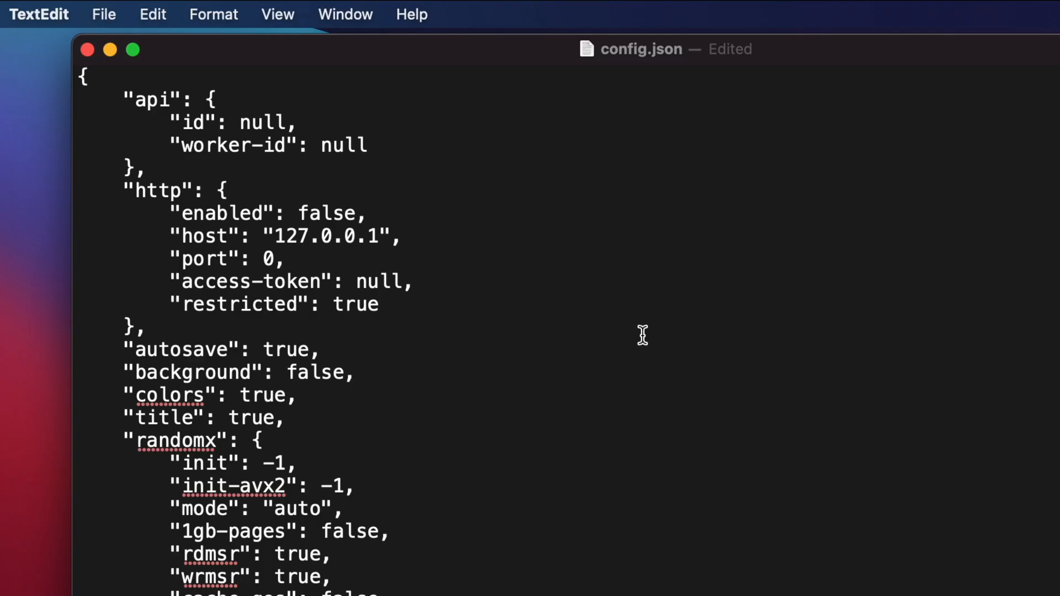
click(103, 14)
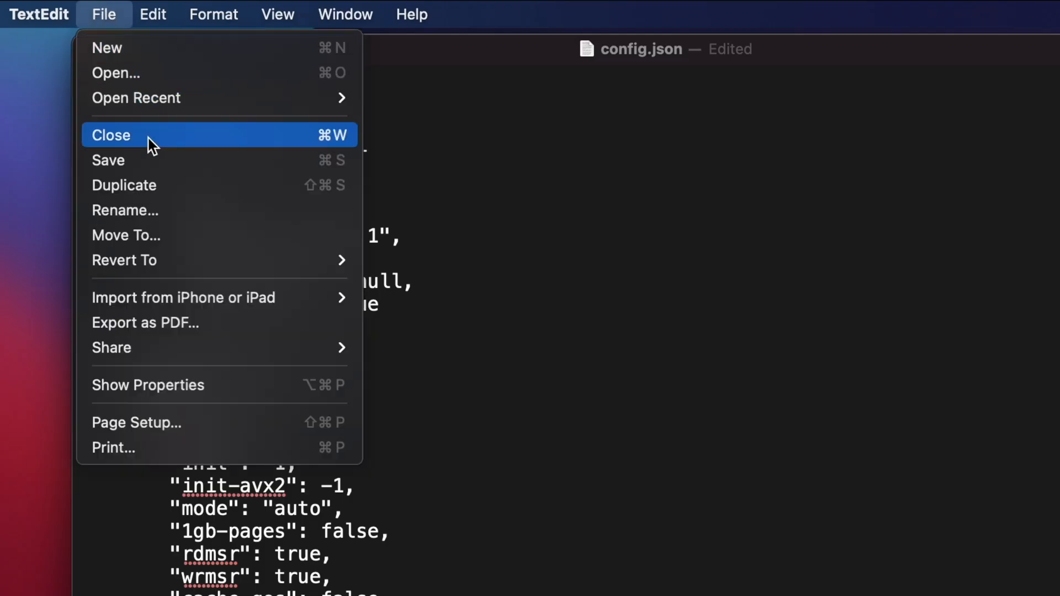